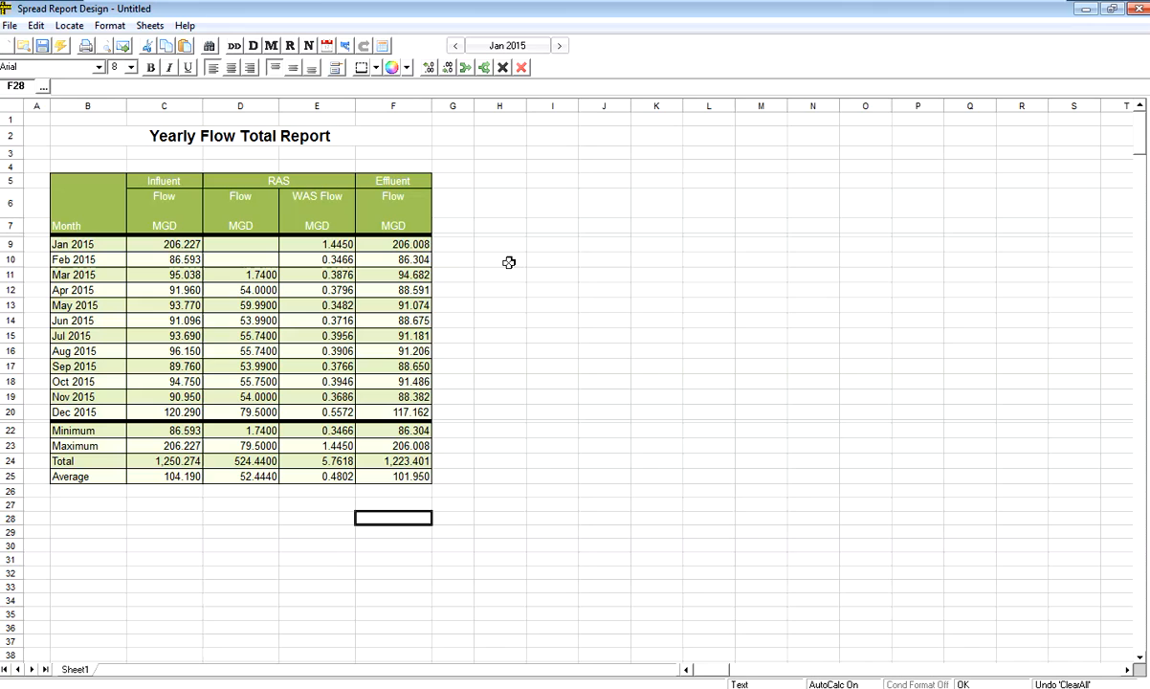
pyautogui.moveTo(443, 180)
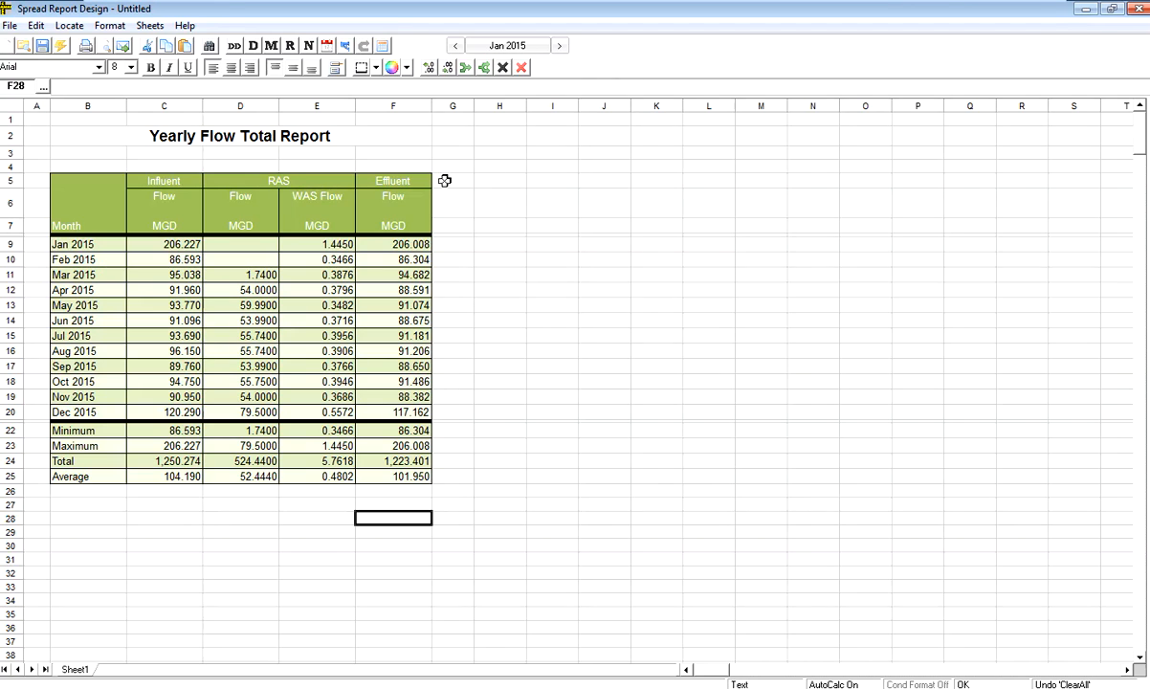
pyautogui.moveTo(478, 184)
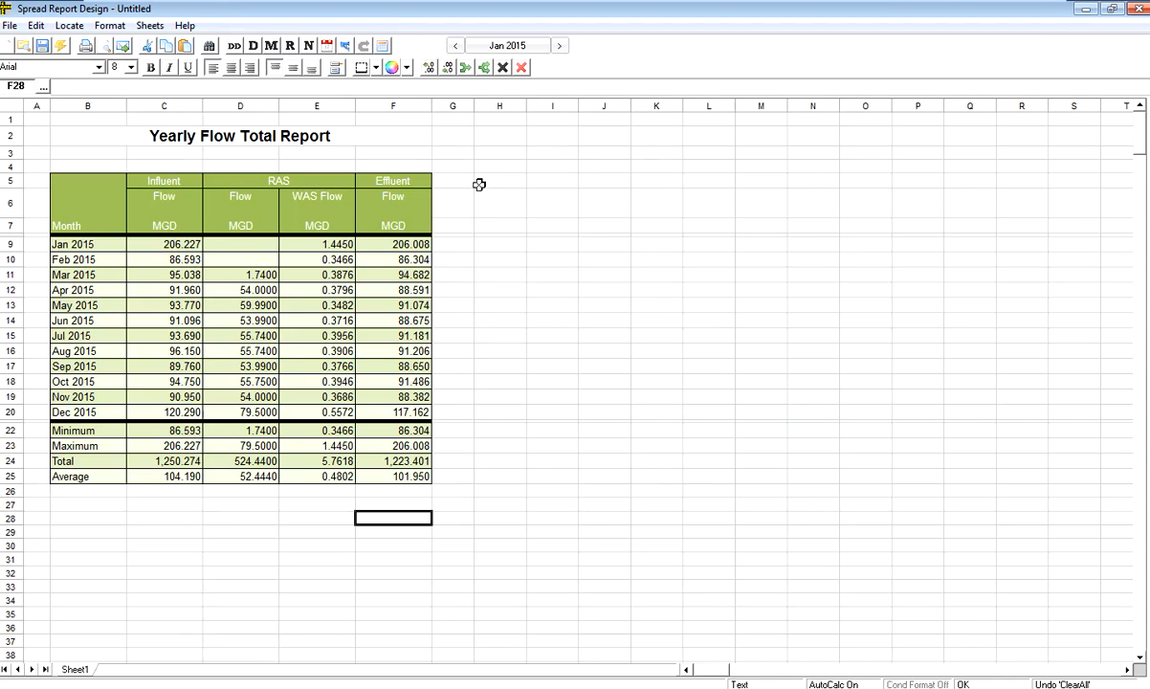
pyautogui.moveTo(401, 179)
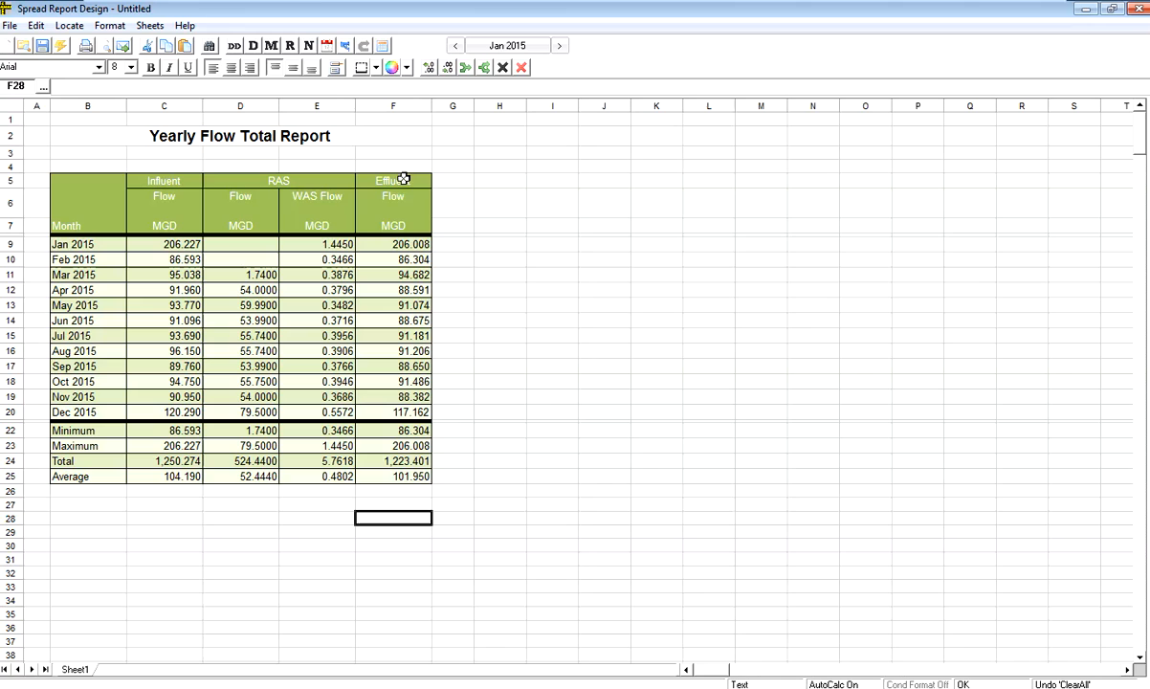
# - Copy Effluent Flow cells F5:F25 and paste them into G5 as plain values
pyautogui.click(393, 244)
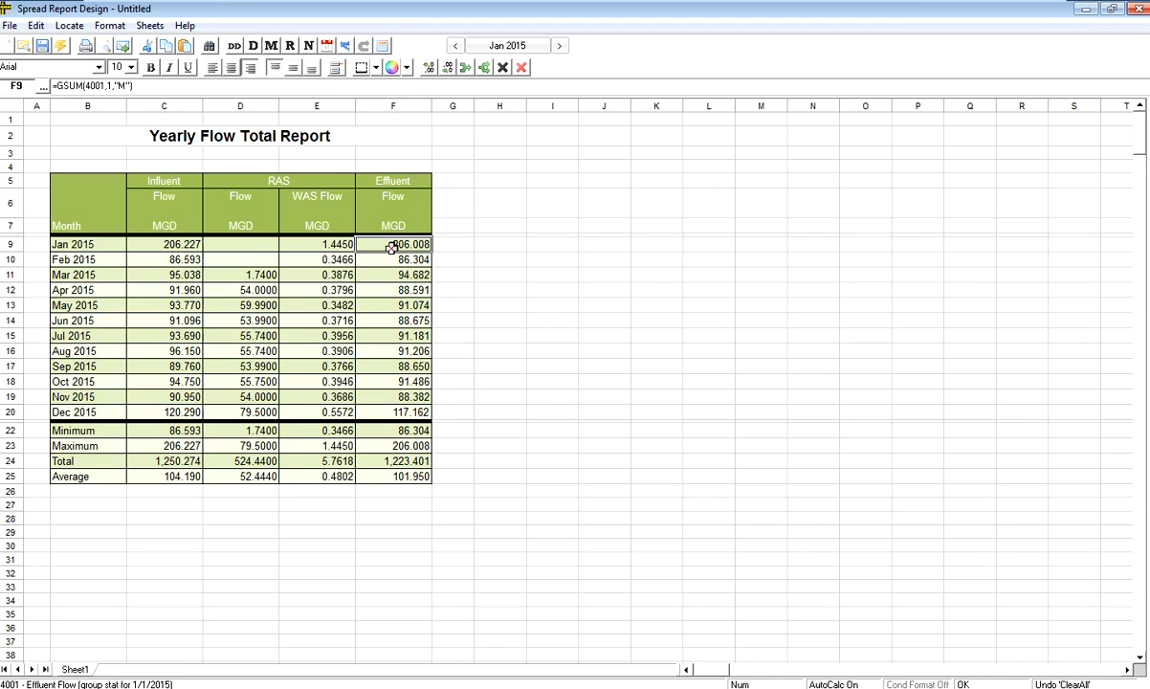
pyautogui.moveTo(453, 202)
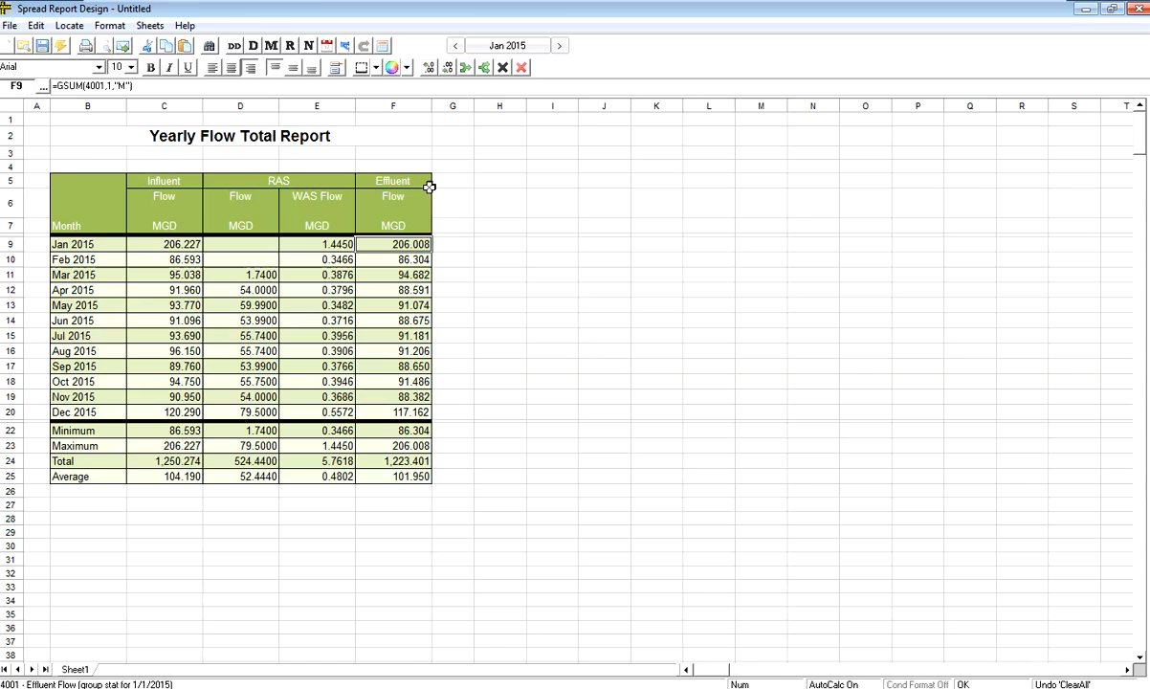
pyautogui.moveTo(404, 475)
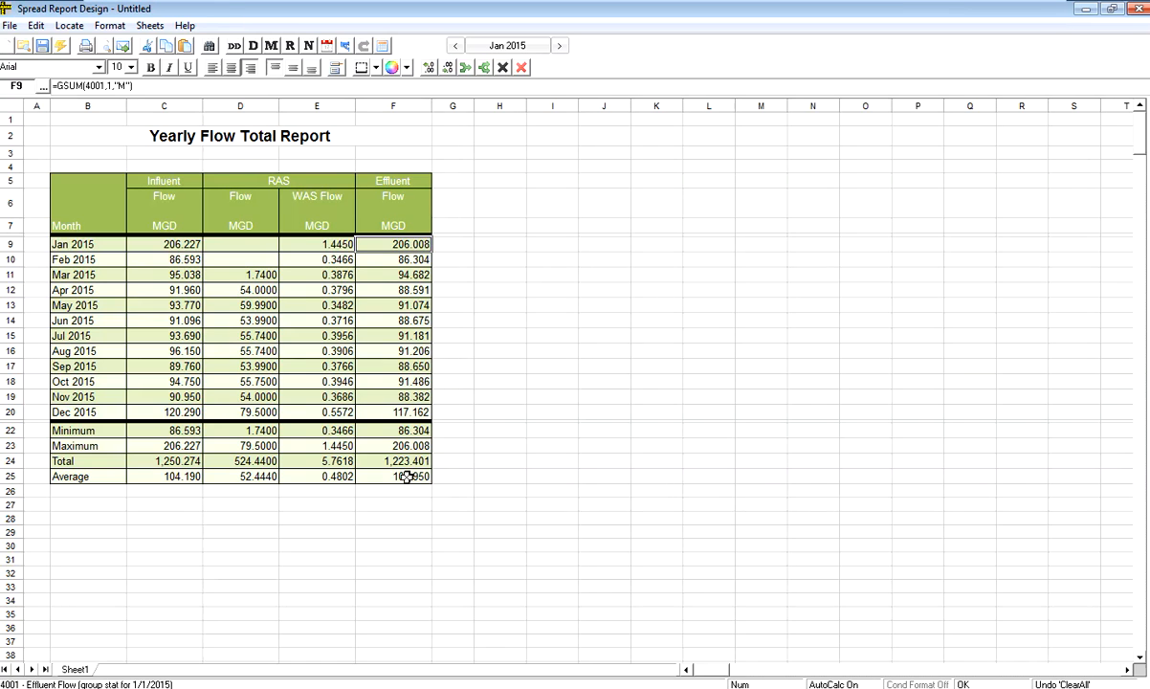
pyautogui.moveTo(380, 180)
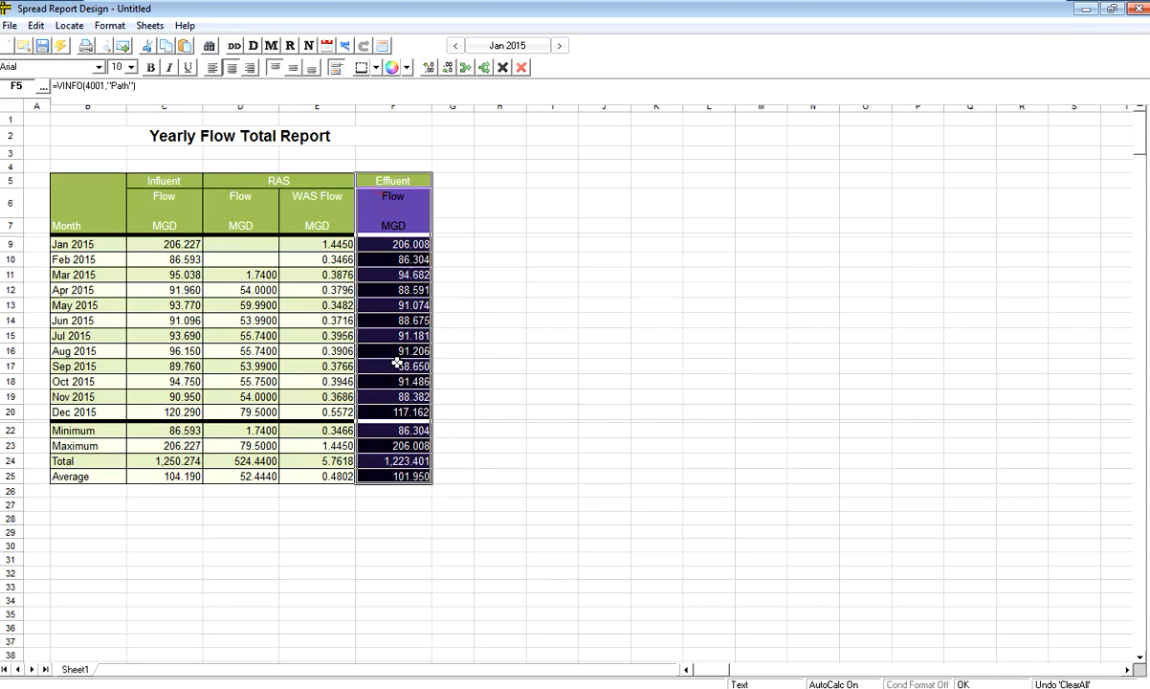
pyautogui.rightClick(392, 259)
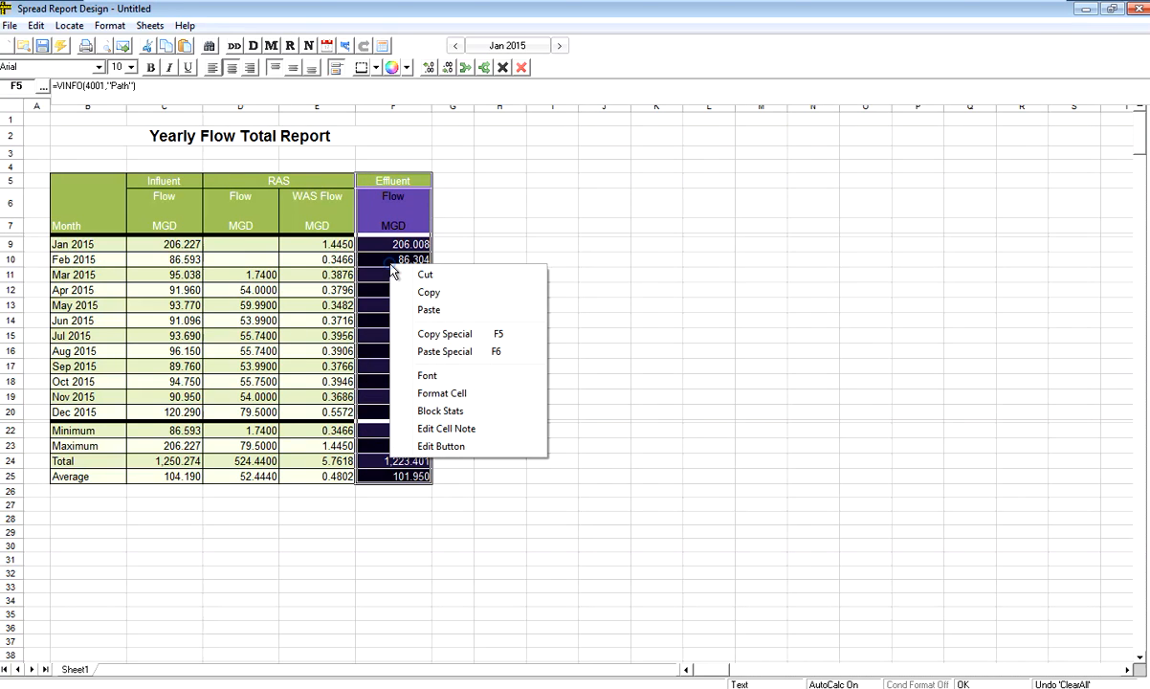
pyautogui.moveTo(441, 292)
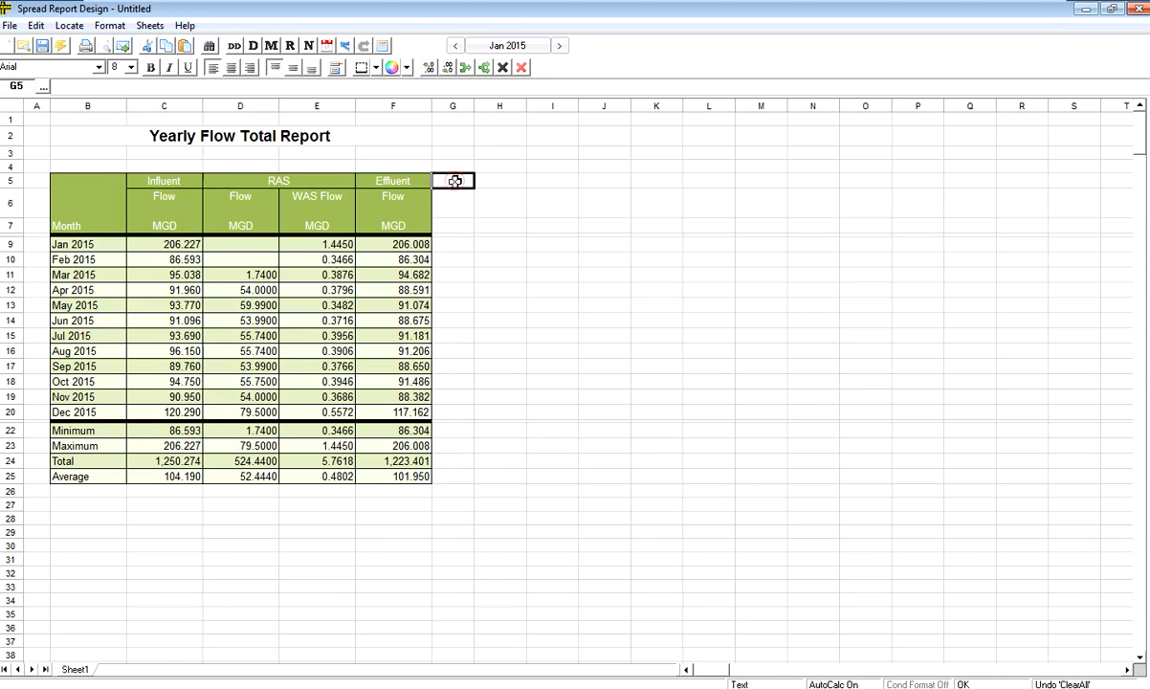
pyautogui.rightClick(453, 181)
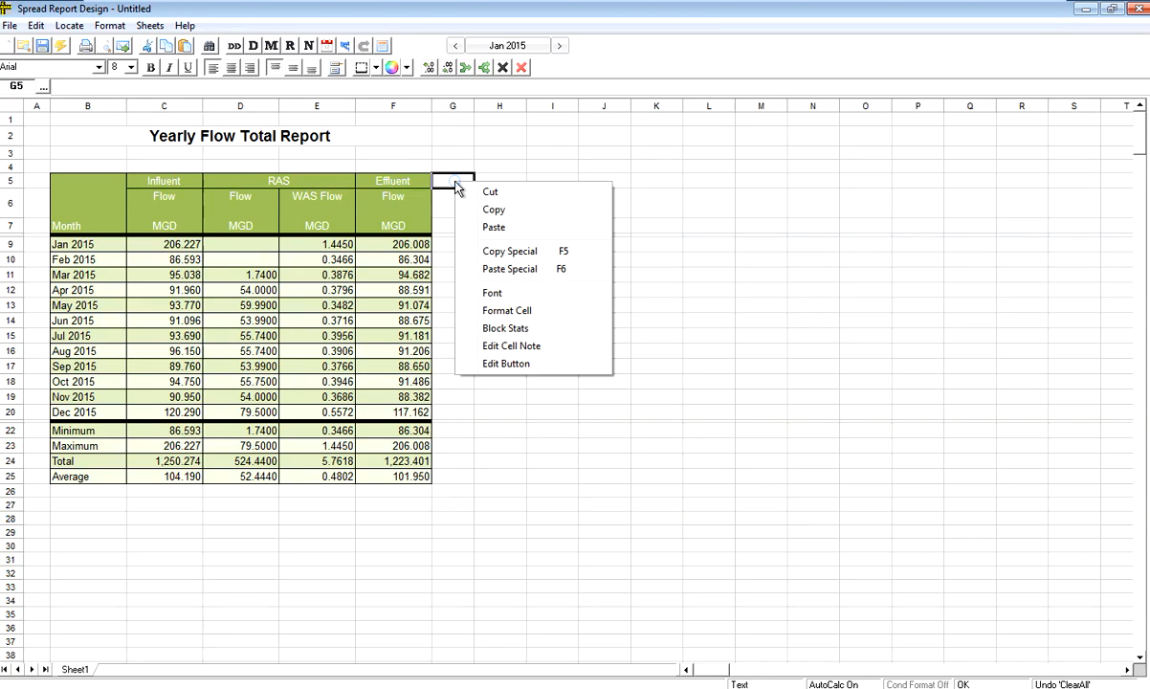
pyautogui.click(493, 227)
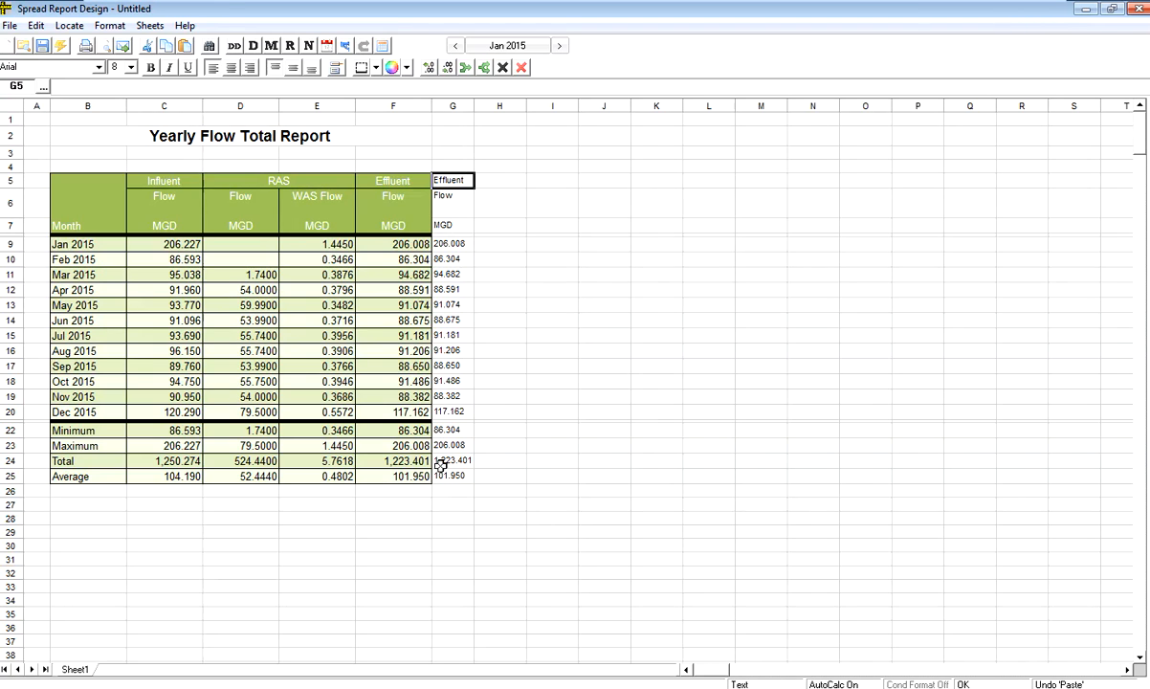
pyautogui.moveTo(449, 258)
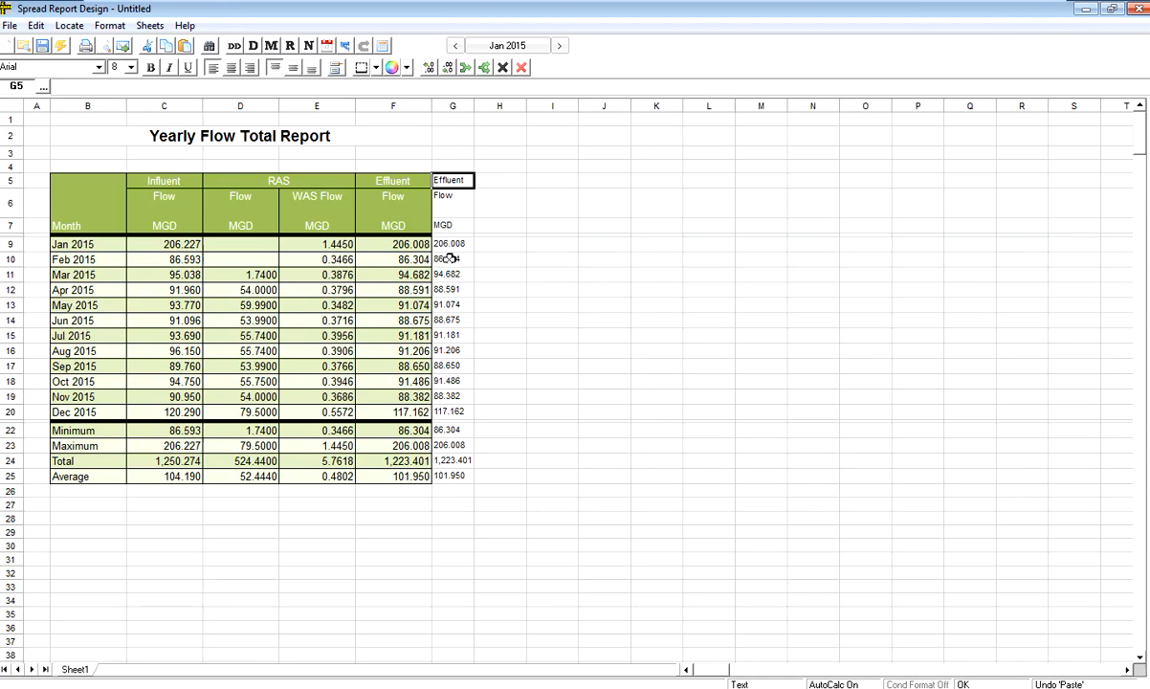
pyautogui.click(392, 243)
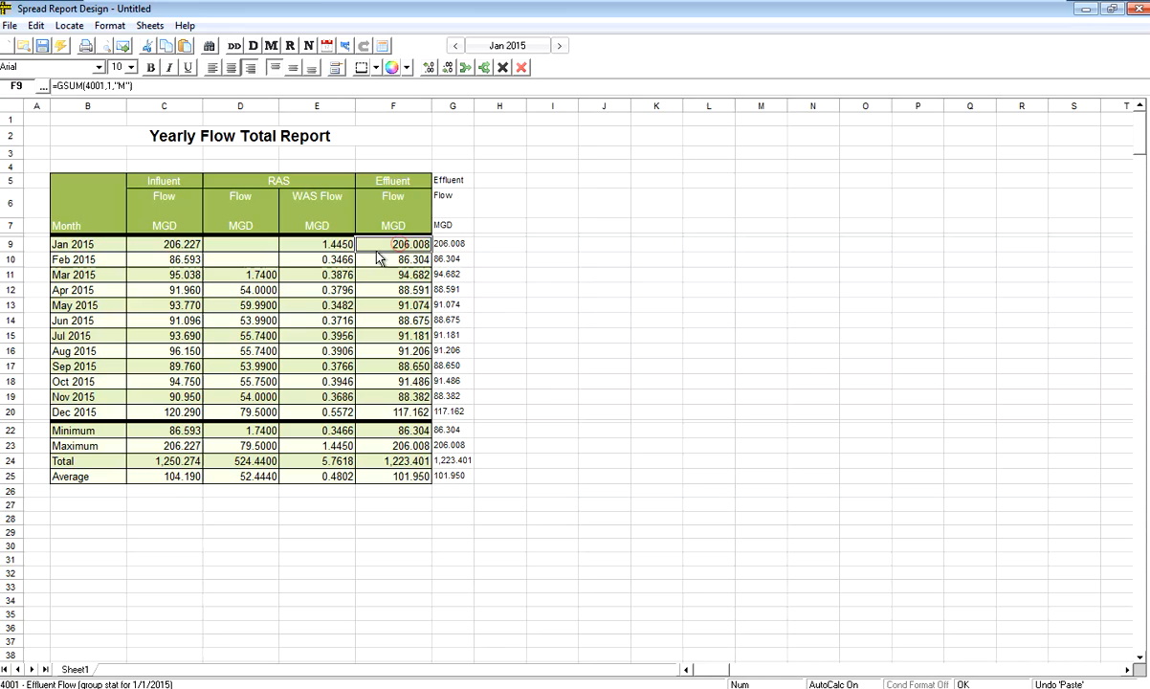
pyautogui.click(451, 244)
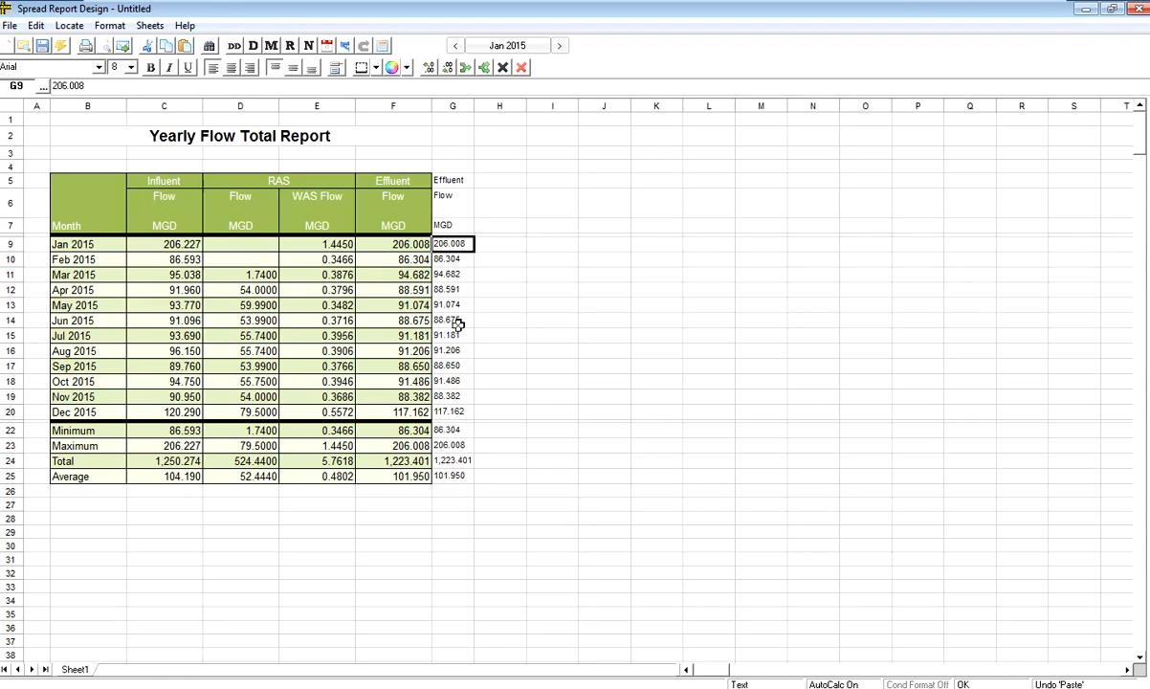
pyautogui.moveTo(498, 274)
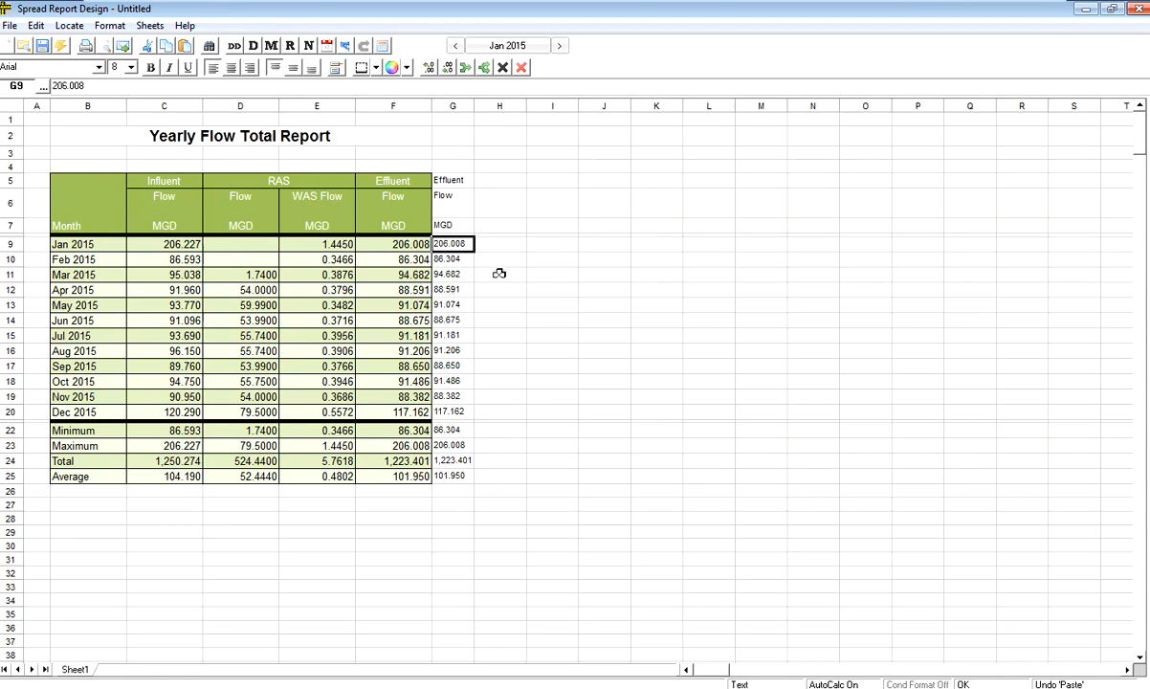
pyautogui.moveTo(440, 433)
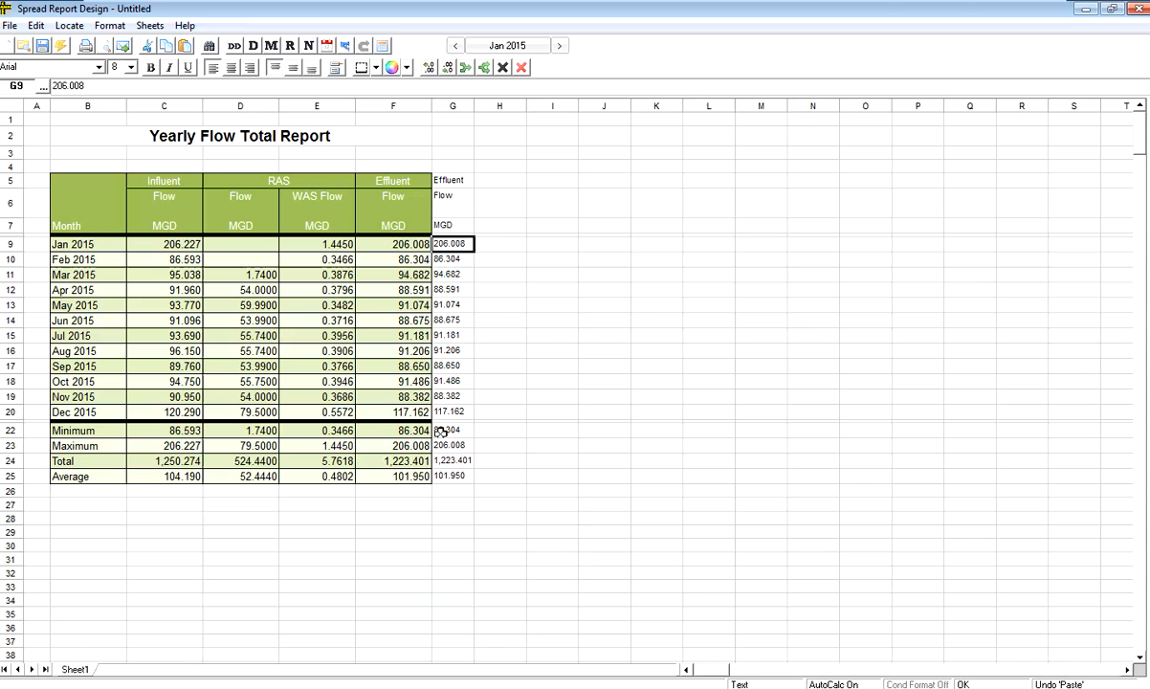
pyautogui.moveTo(371, 351)
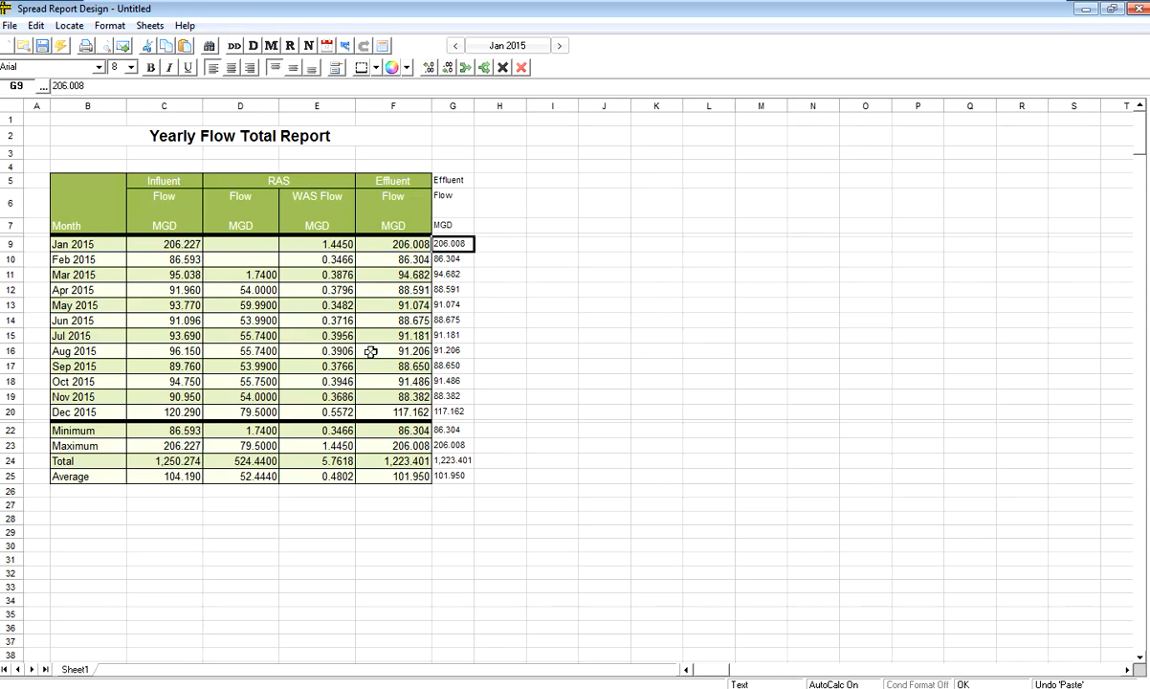
# - Select the Effluent Flow column from its F5 header down to the Average row
pyautogui.click(392, 180)
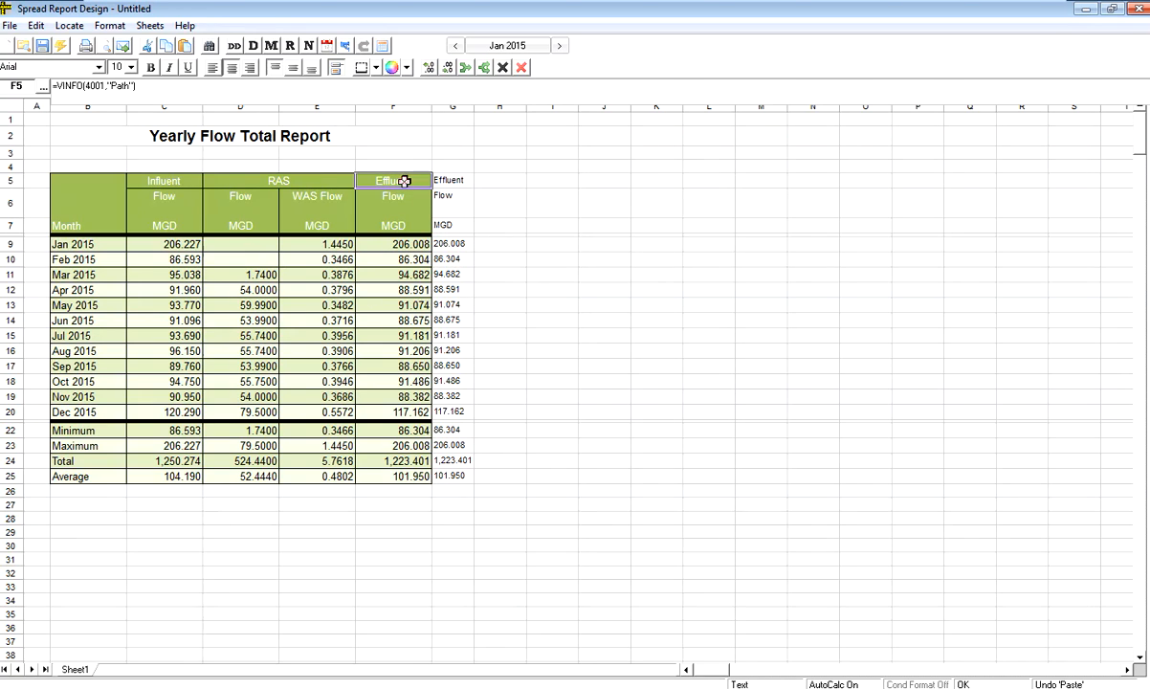
pyautogui.click(392, 179)
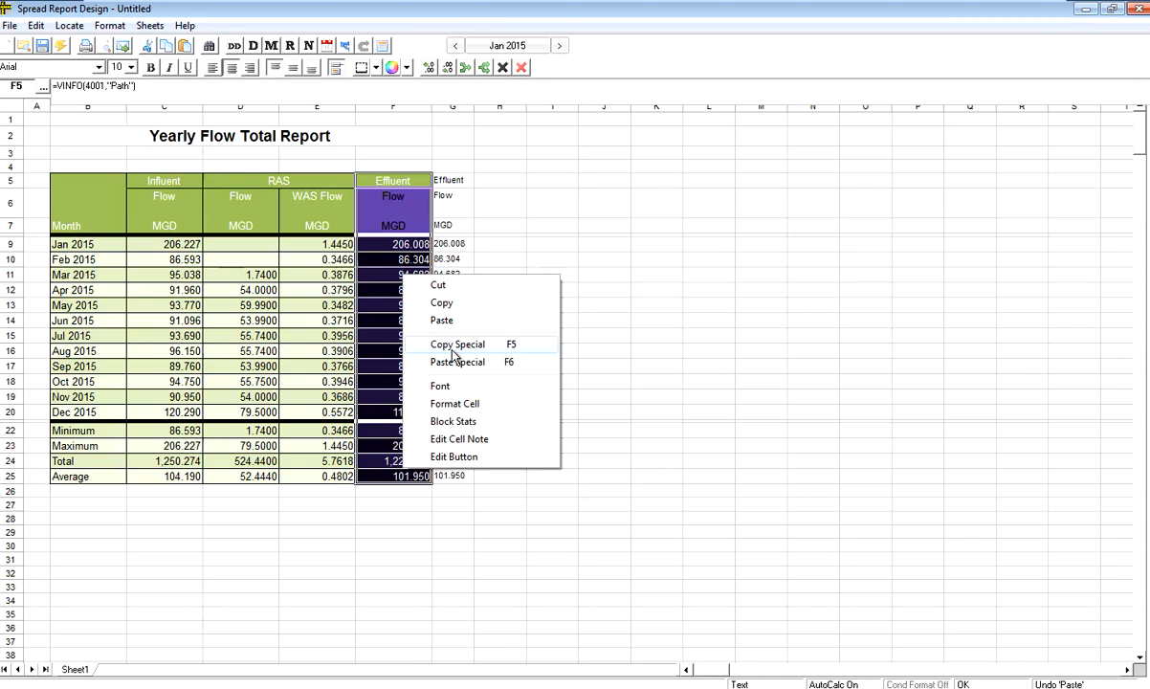
pyautogui.moveTo(481, 353)
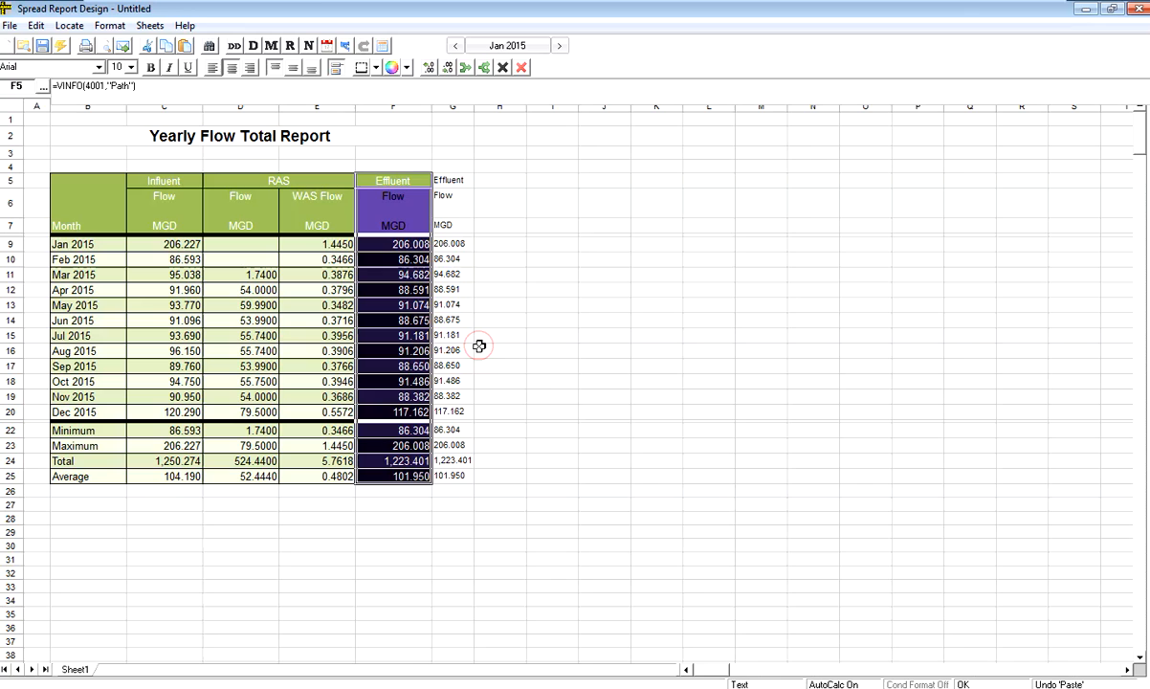
pyautogui.moveTo(457, 182)
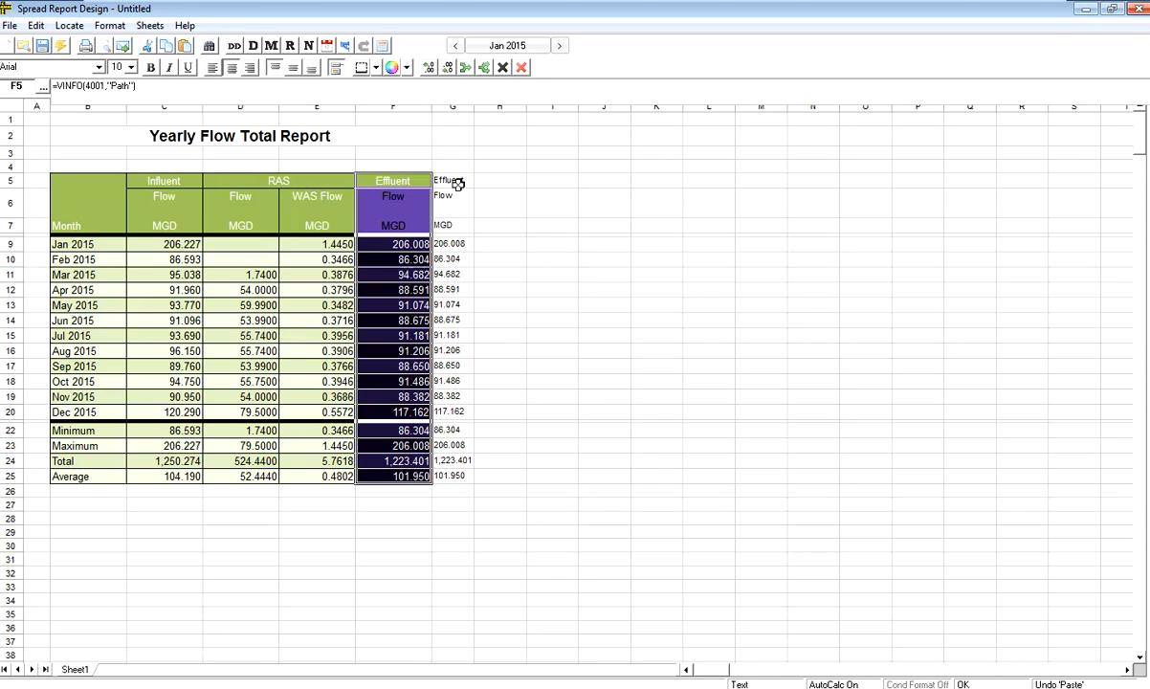
# - Paste Special the copied Effluent column into G5, keeping formulas and formatting
pyautogui.click(453, 180)
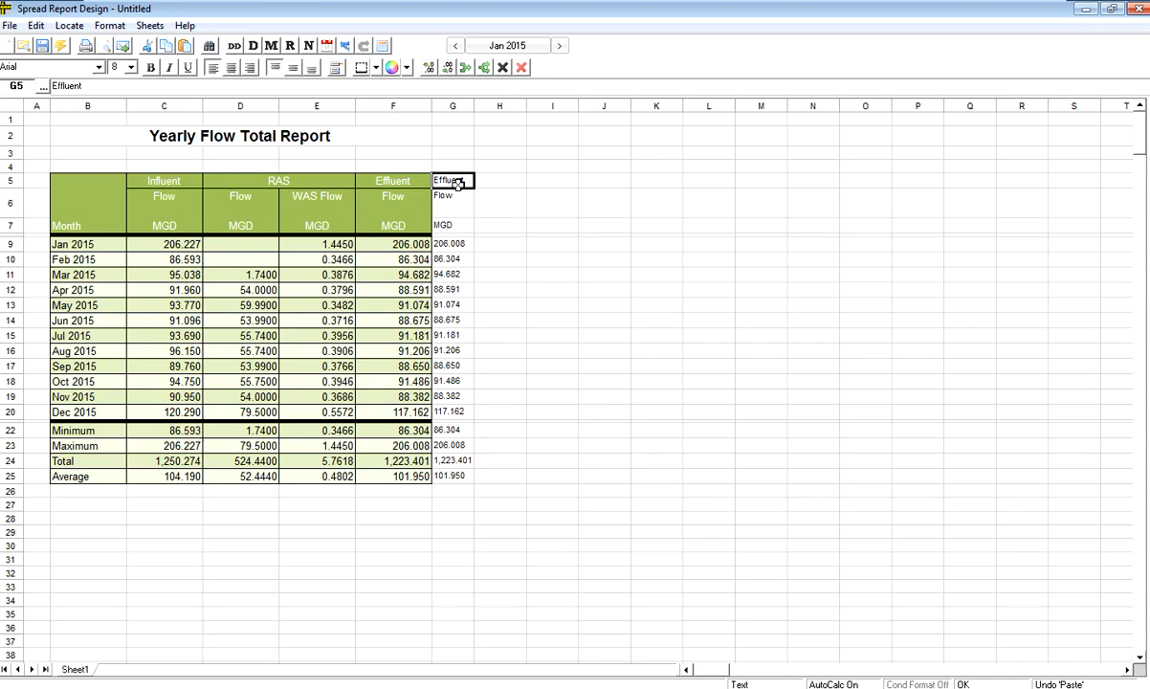
pyautogui.rightClick(453, 181)
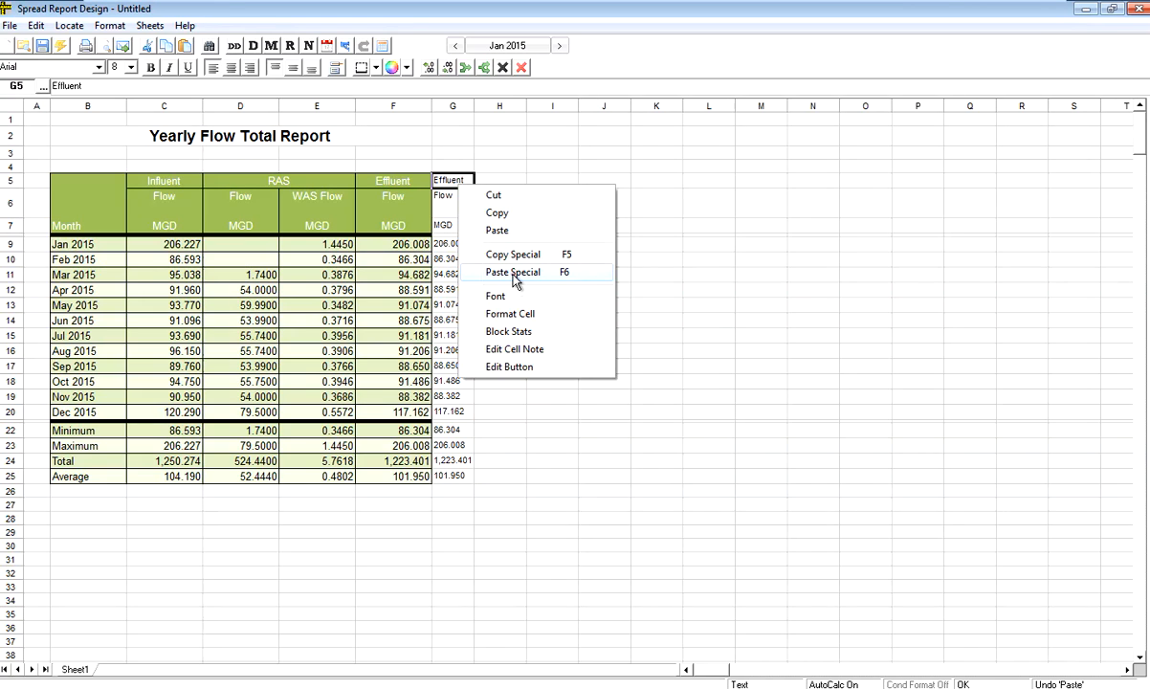
pyautogui.click(512, 272)
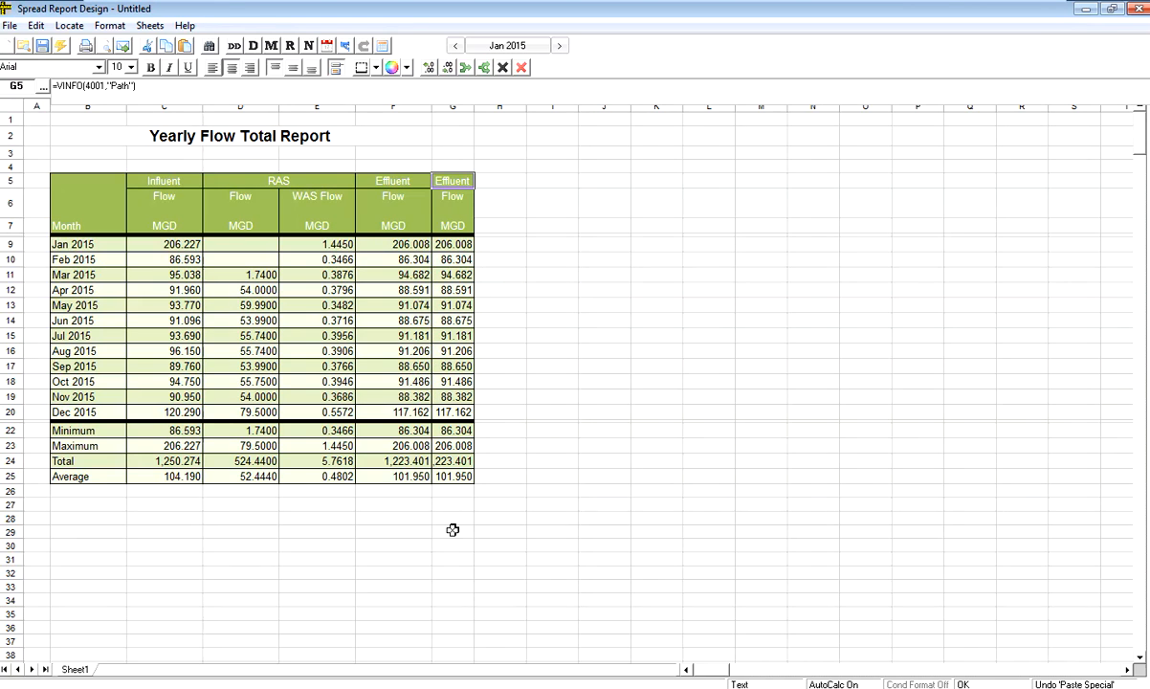
pyautogui.moveTo(476, 112)
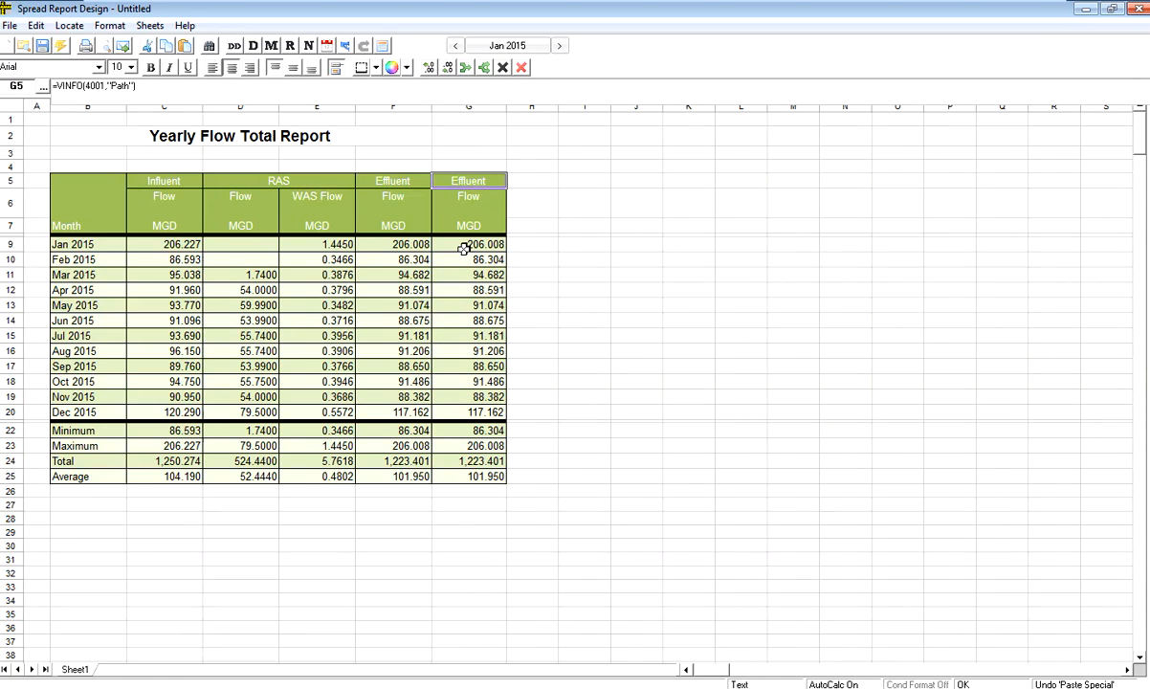
# - Select G9 through G25, the second Effluent column's January-to-Average values
pyautogui.click(468, 243)
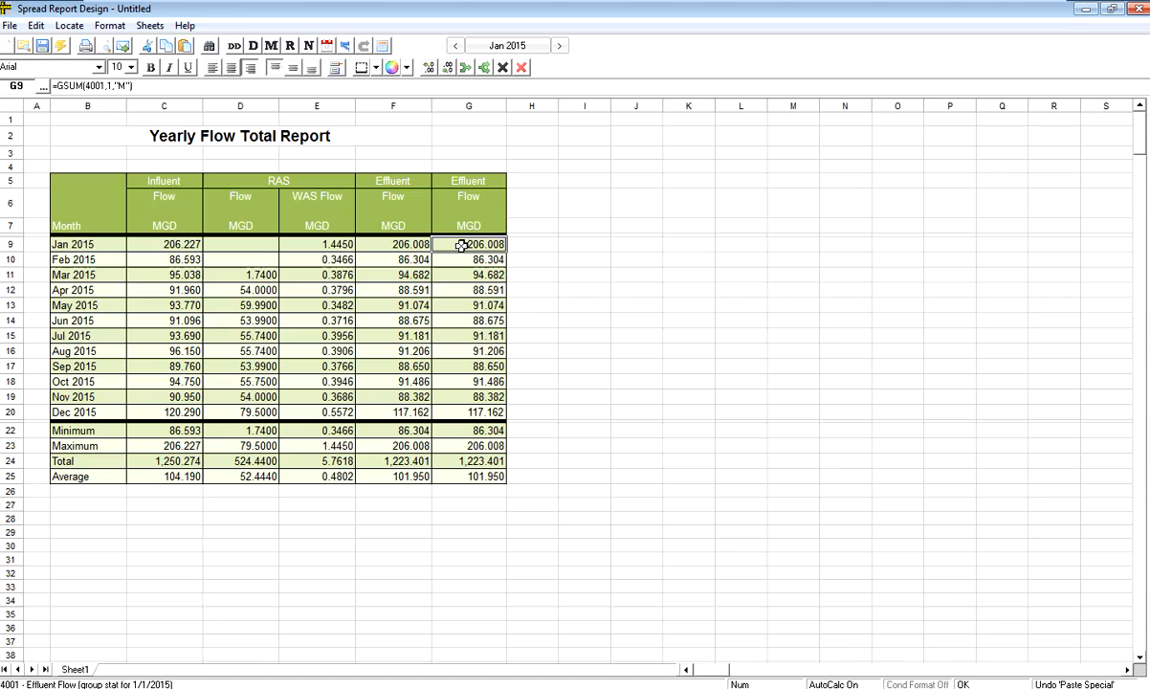
pyautogui.moveTo(467, 244); pyautogui.dragTo(467, 380)
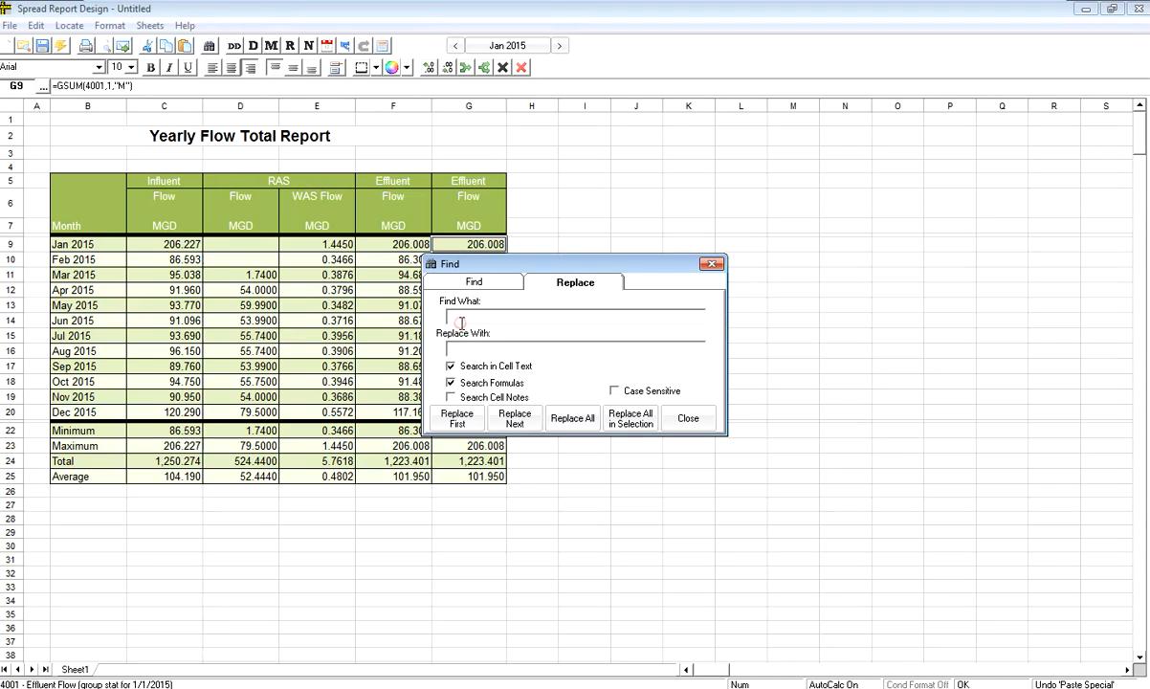
# - Replace SUM with MAX in the selected second Effluent column's formulas
pyautogui.write('SU')
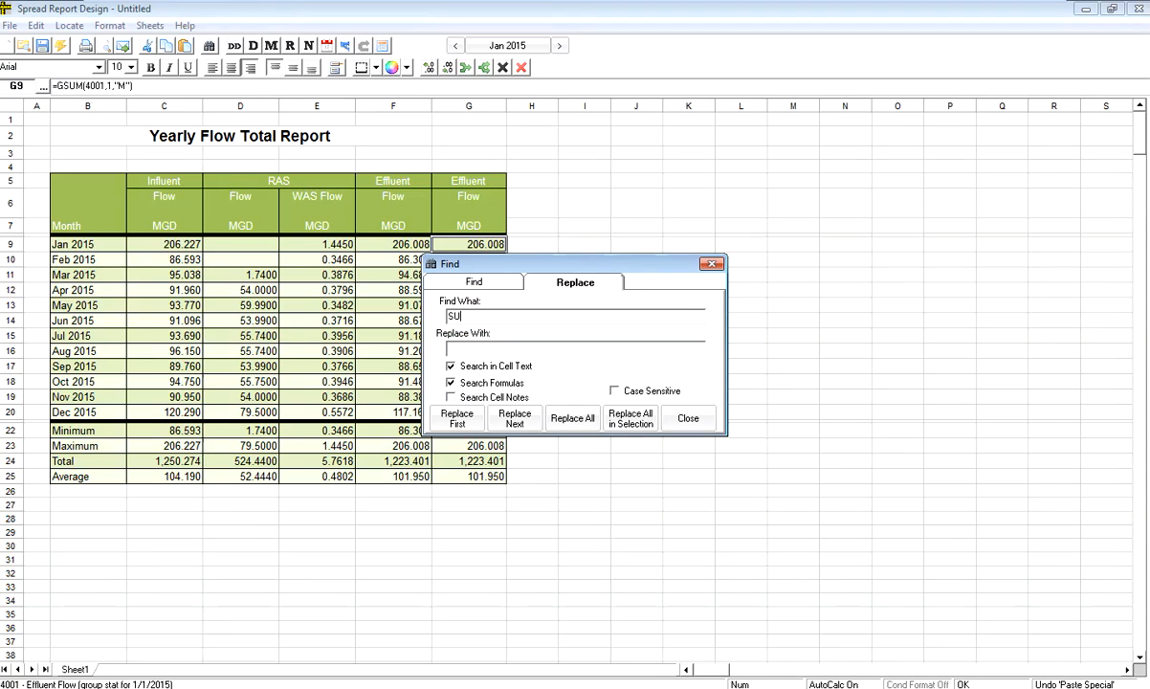
pyautogui.write('MAX')
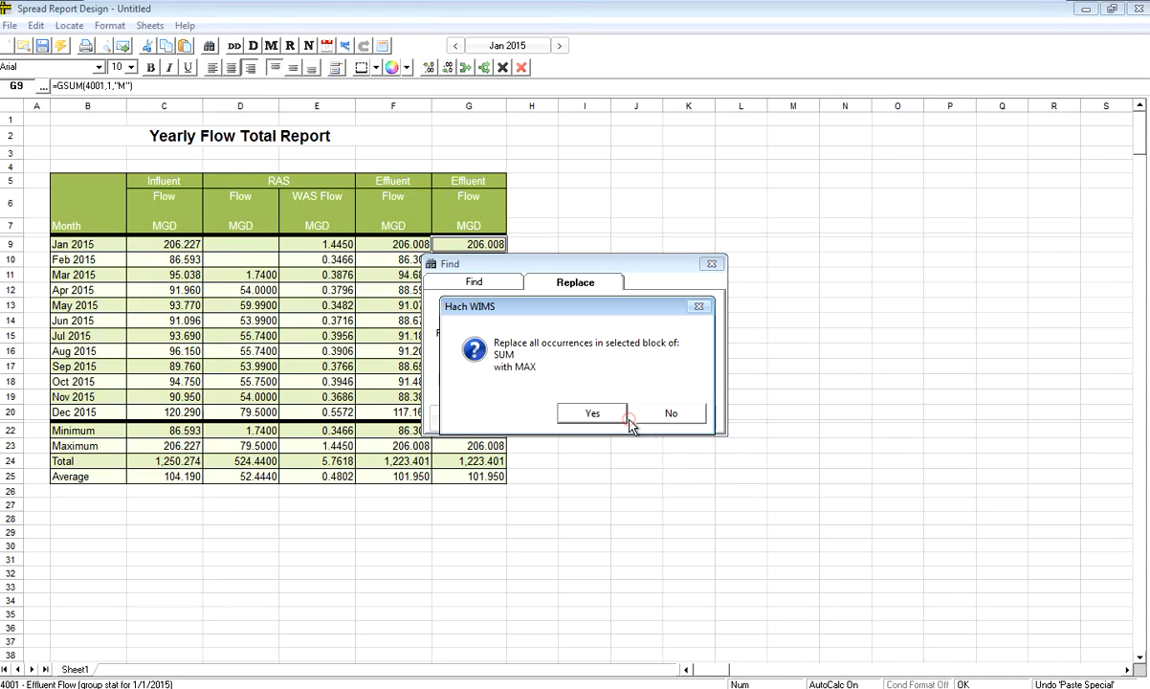
pyautogui.click(591, 412)
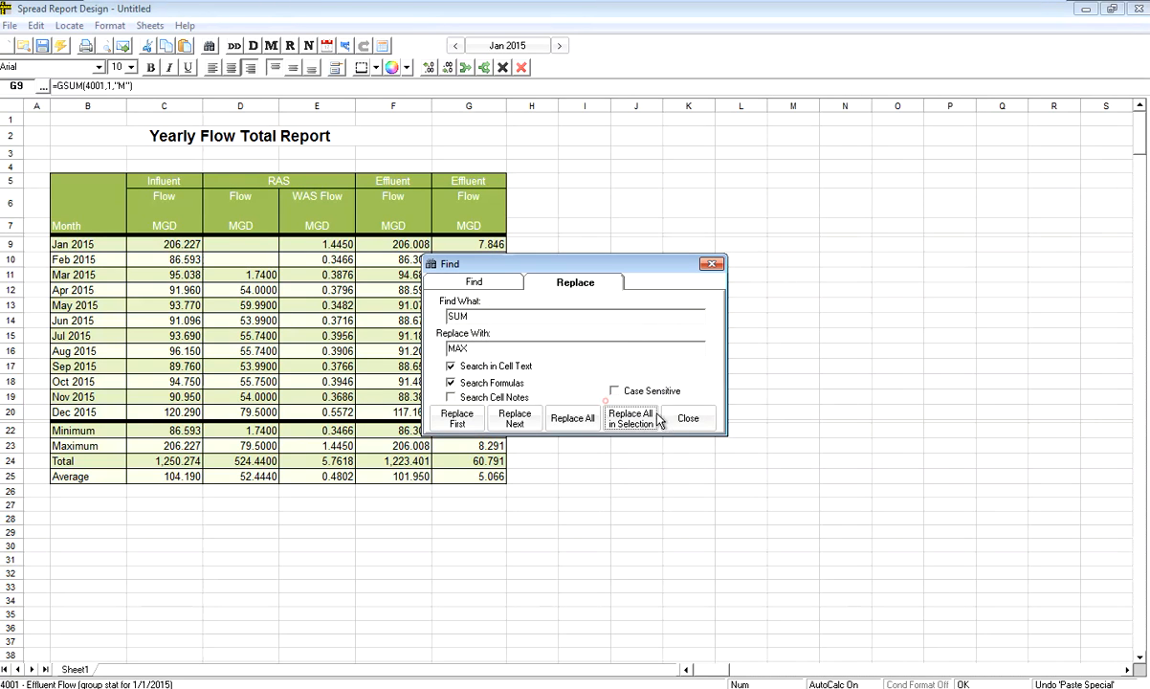
pyautogui.click(572, 418)
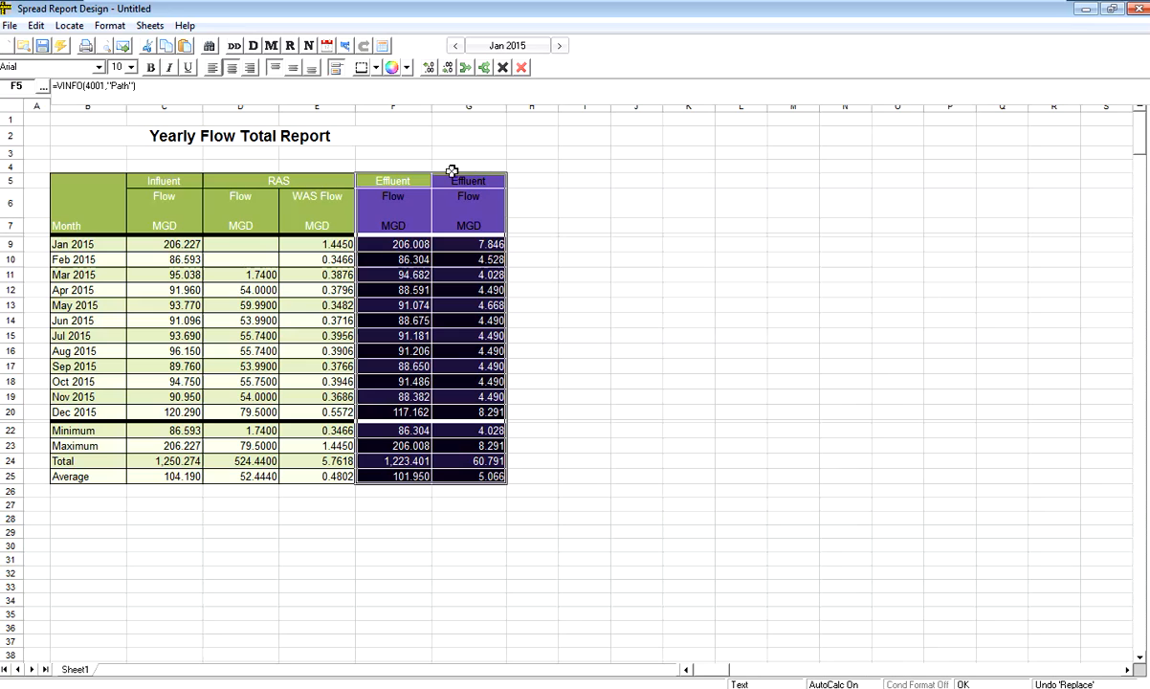
pyautogui.moveTo(462, 213)
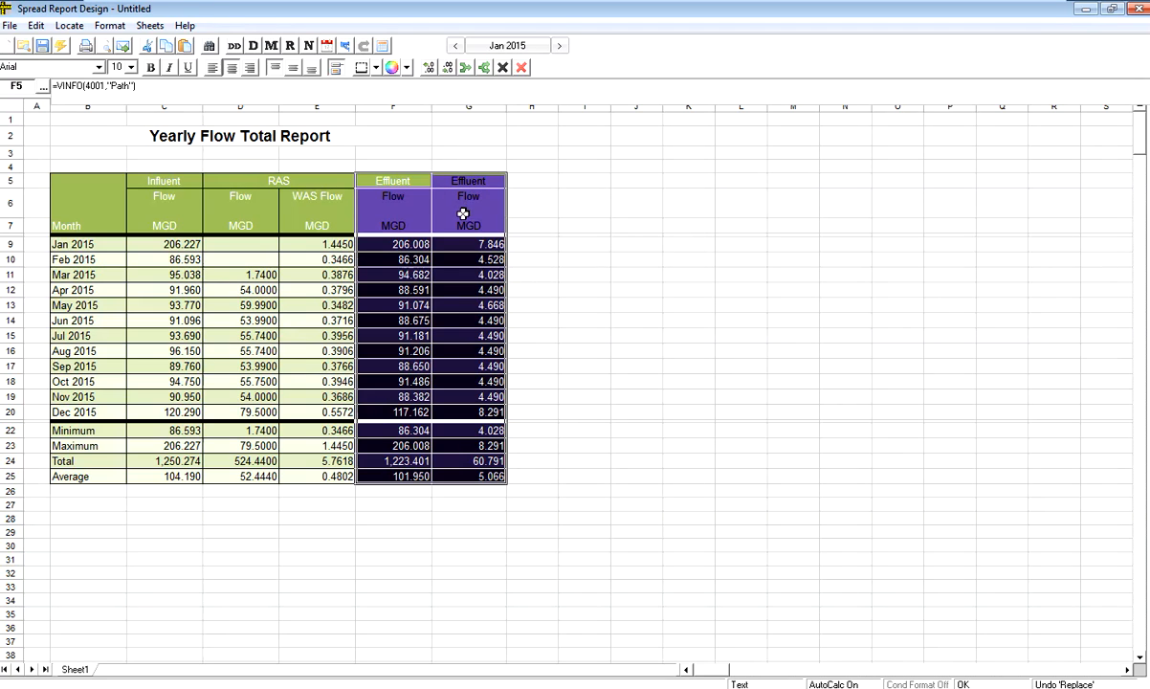
pyautogui.moveTo(452, 180)
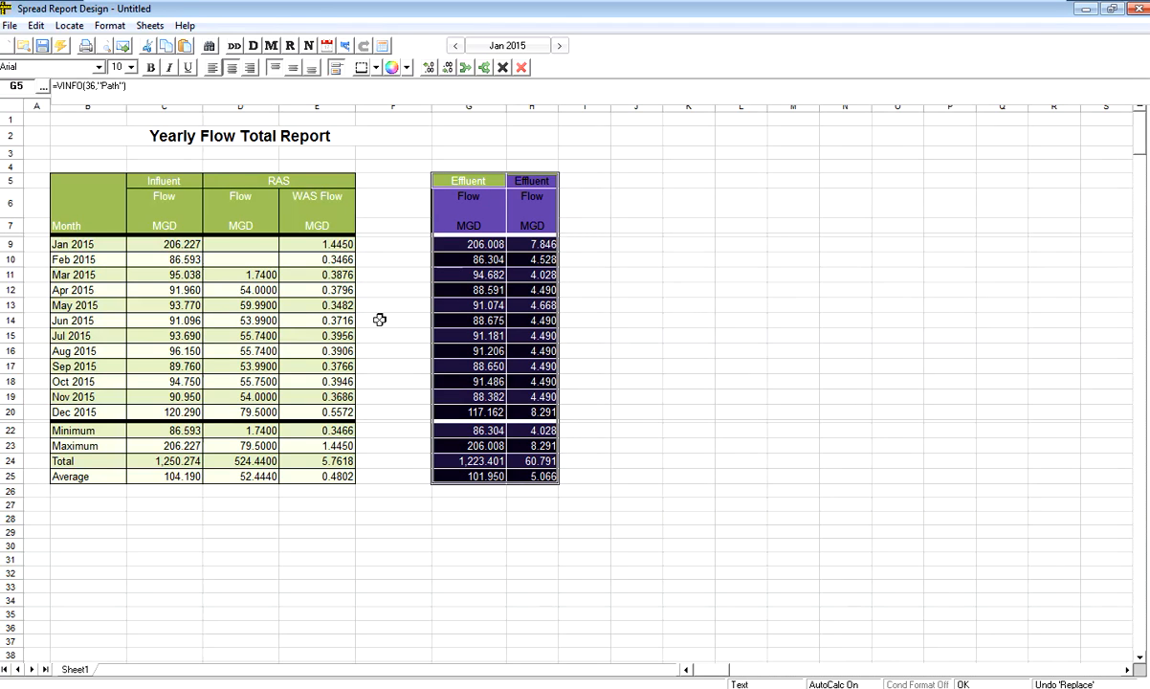
# - Paste Special the copied Effluent column into the freed header cell F5
pyautogui.click(393, 180)
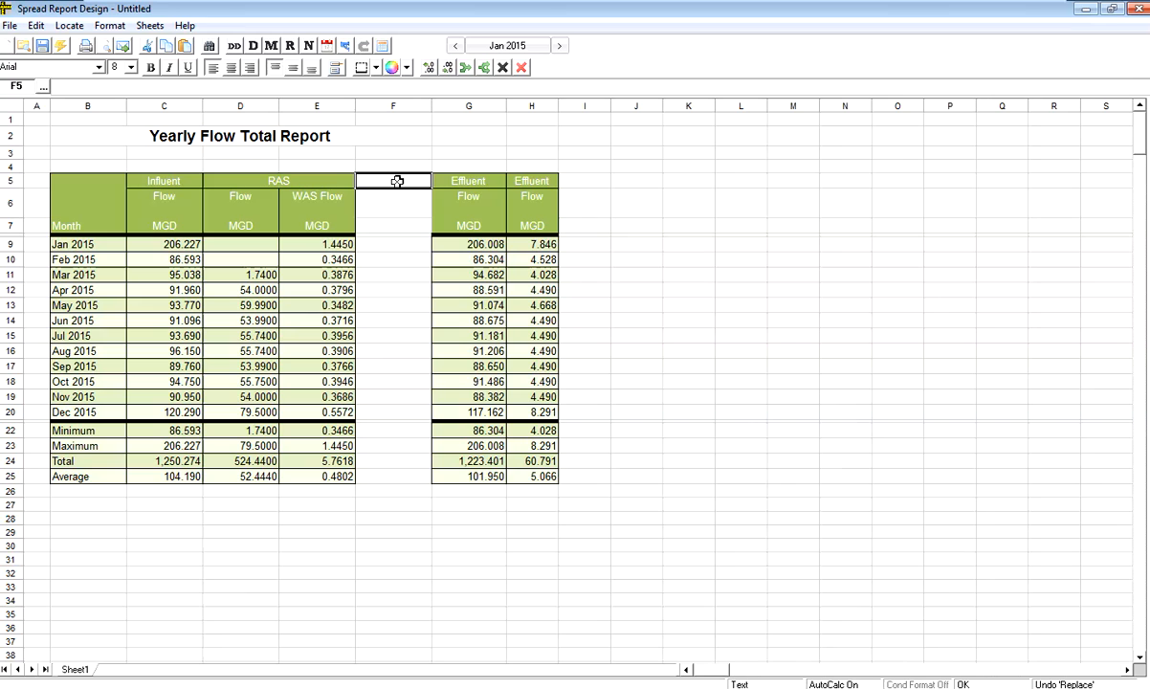
pyautogui.rightClick(393, 181)
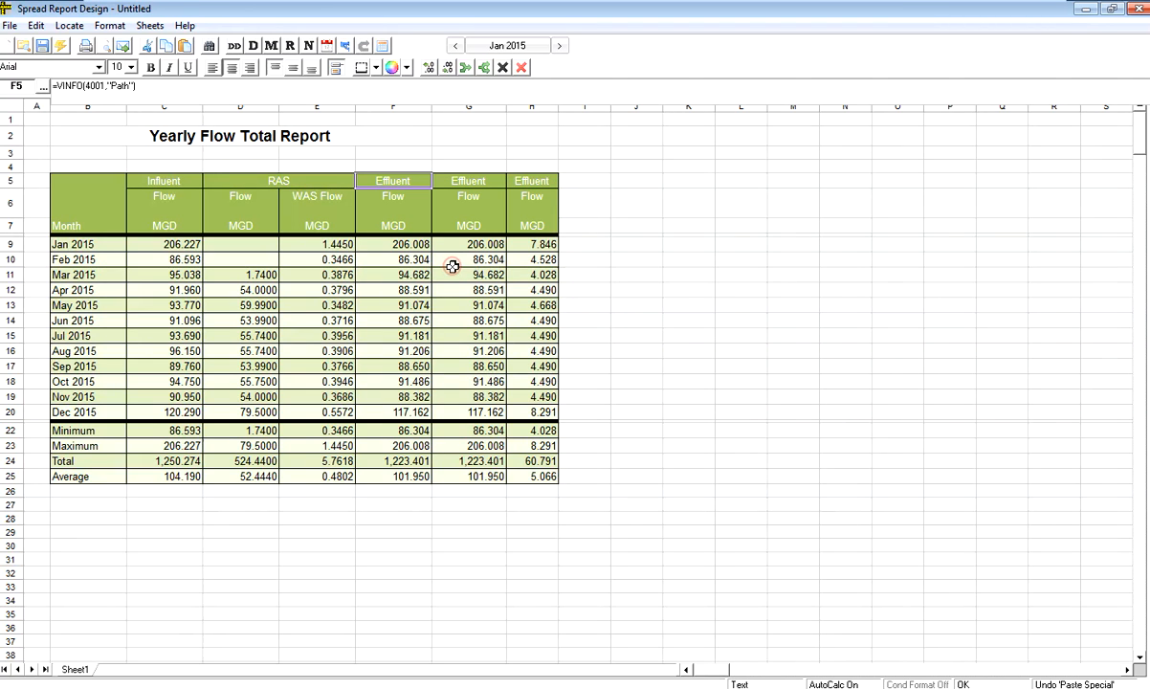
pyautogui.moveTo(387, 309)
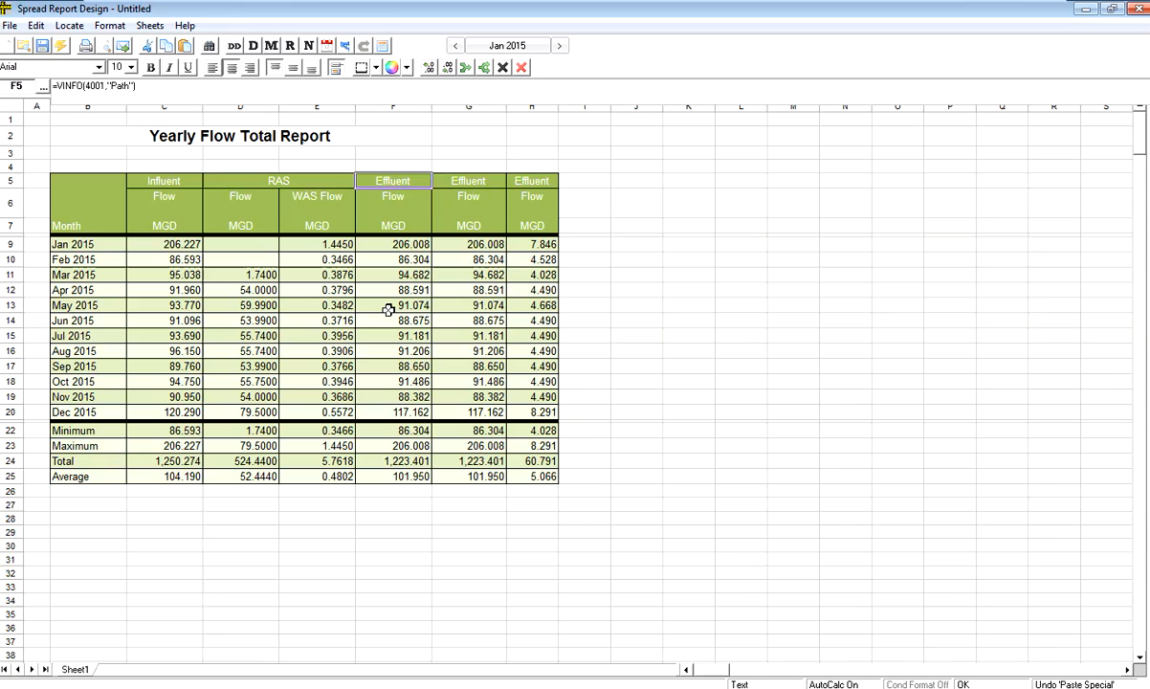
pyautogui.click(392, 244)
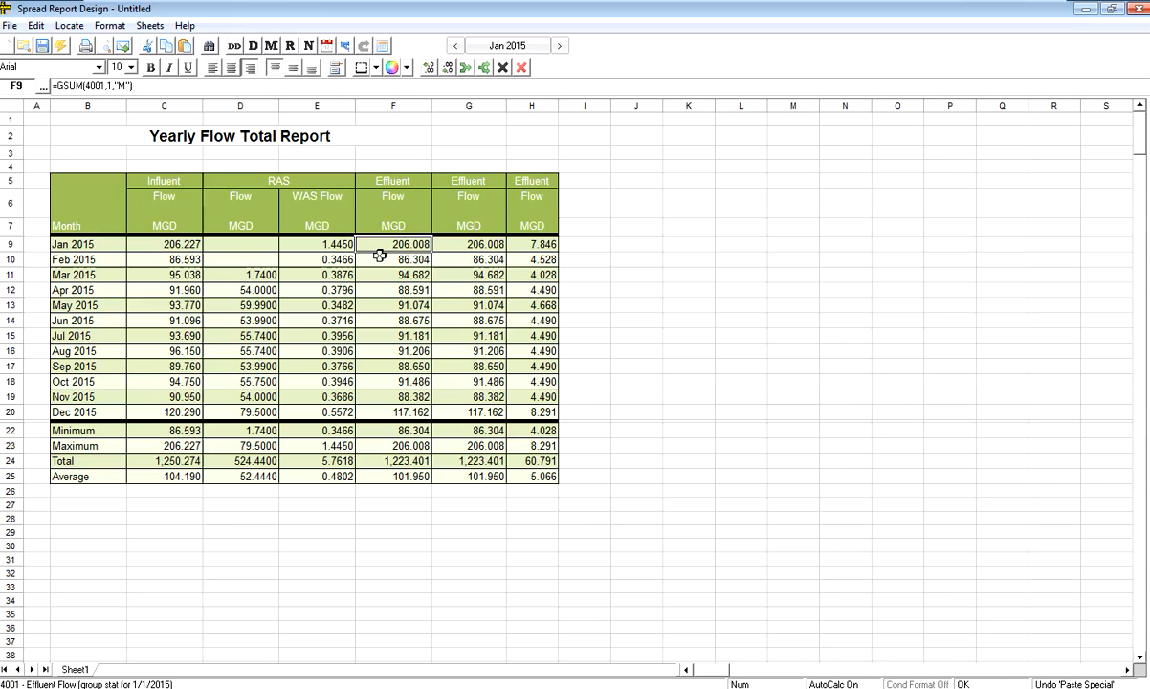
# - Replace SUM with MIN in the first Effluent column's F9:F25 formulas
pyautogui.click(393, 259)
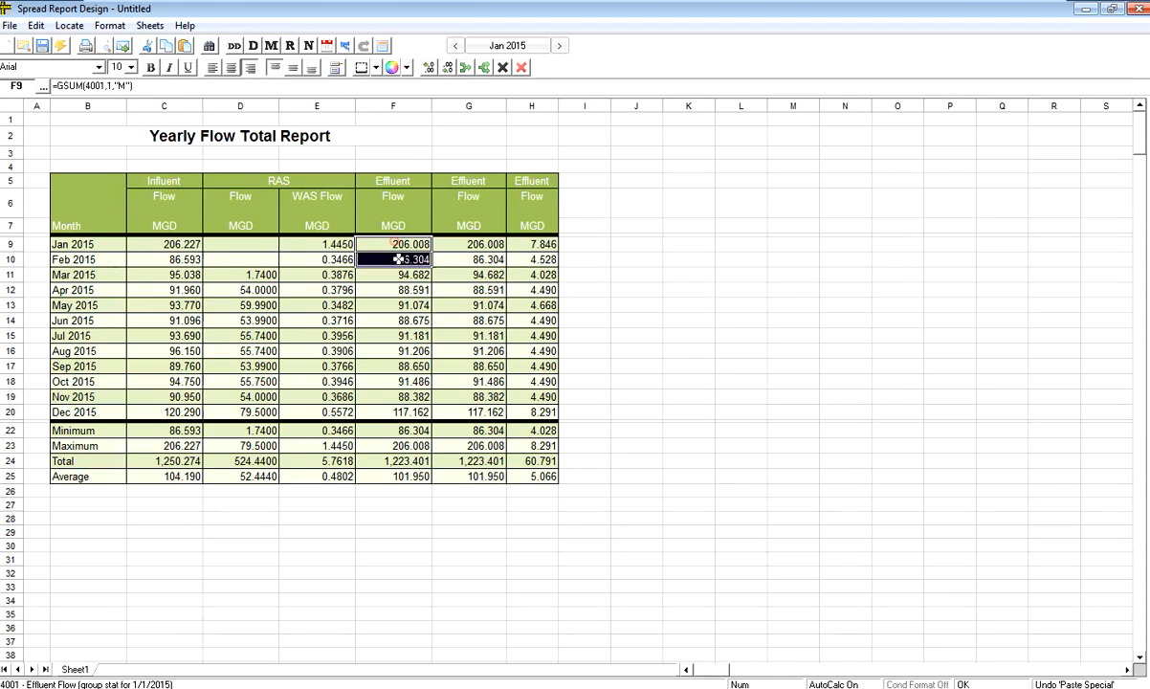
pyautogui.moveTo(393, 258); pyautogui.dragTo(393, 413)
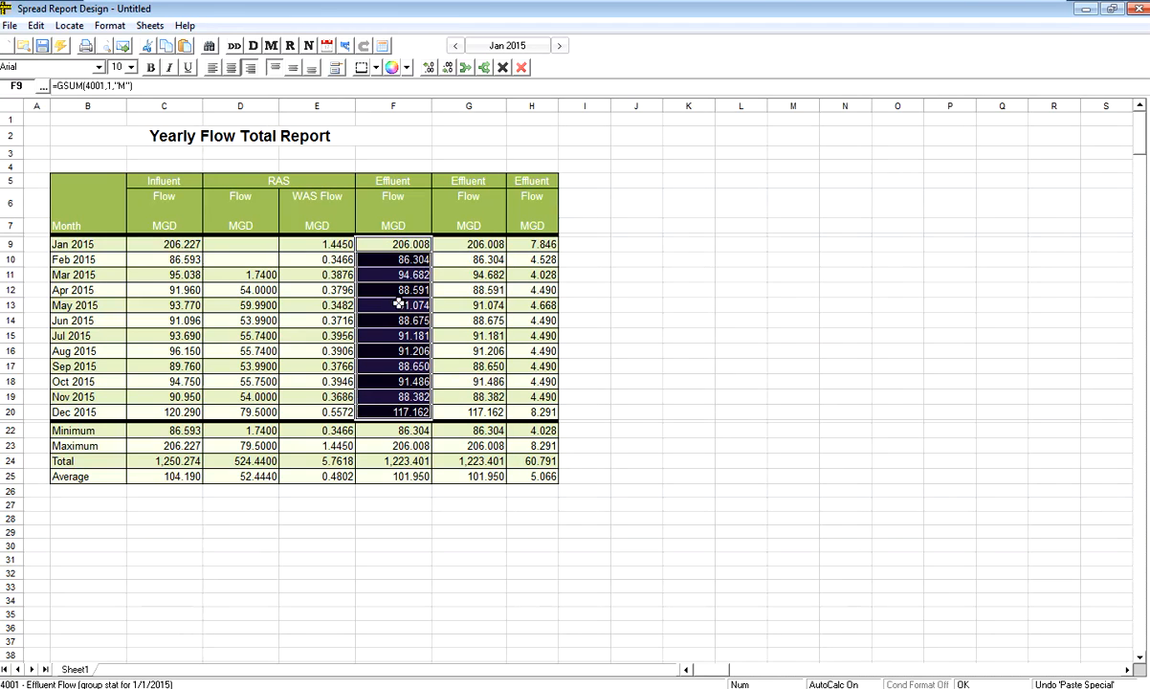
pyautogui.moveTo(393, 290)
pyautogui.write('SU')
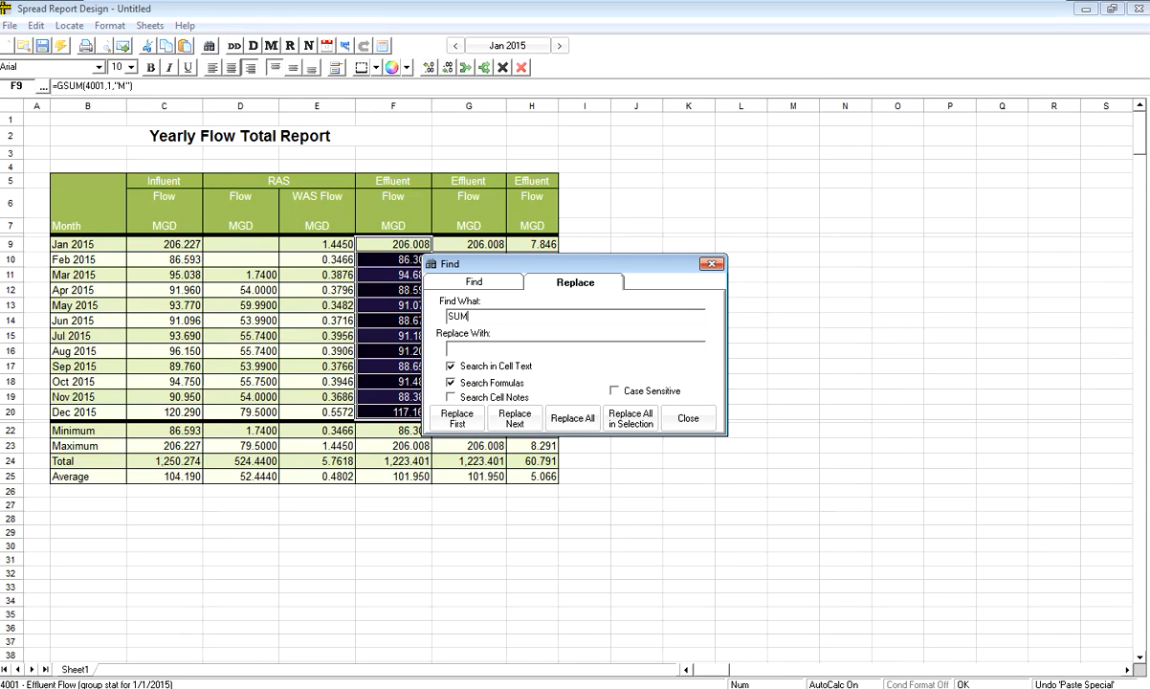
pyautogui.write('MIN')
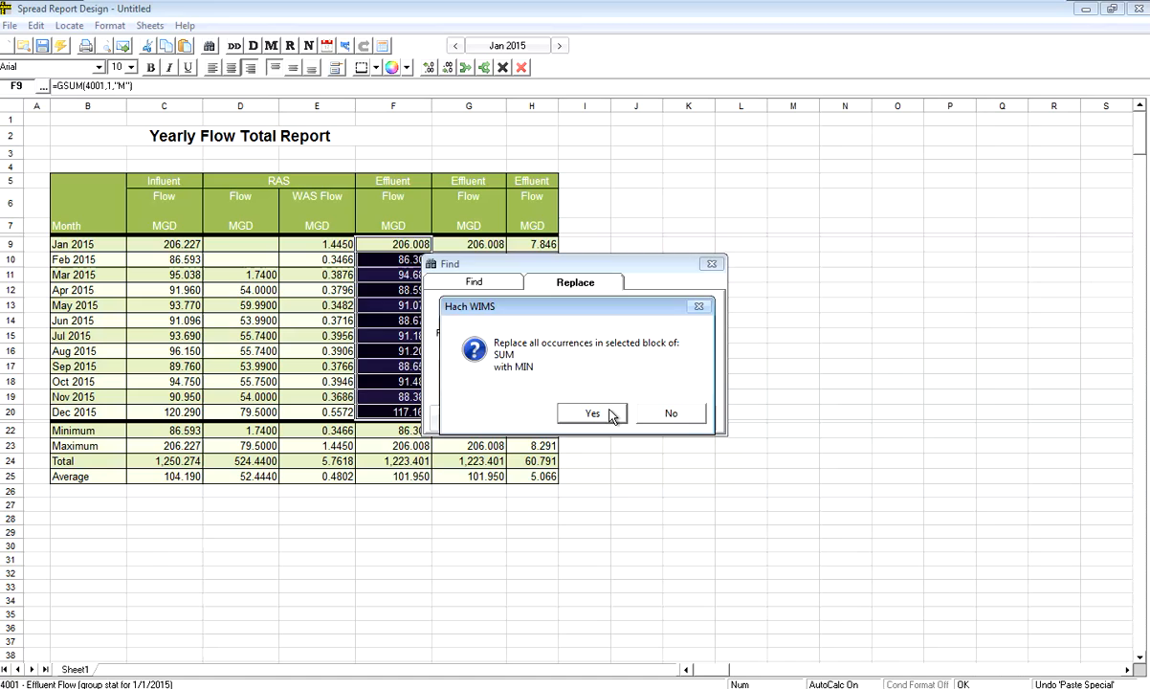
pyautogui.click(590, 412)
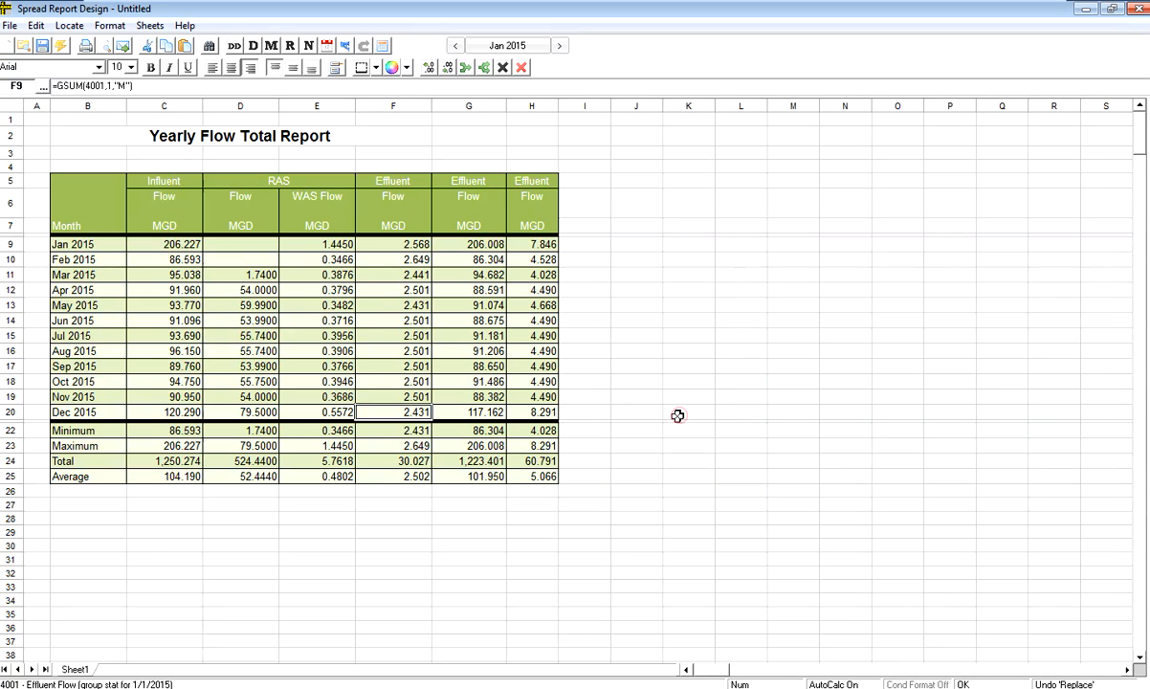
pyautogui.click(392, 258)
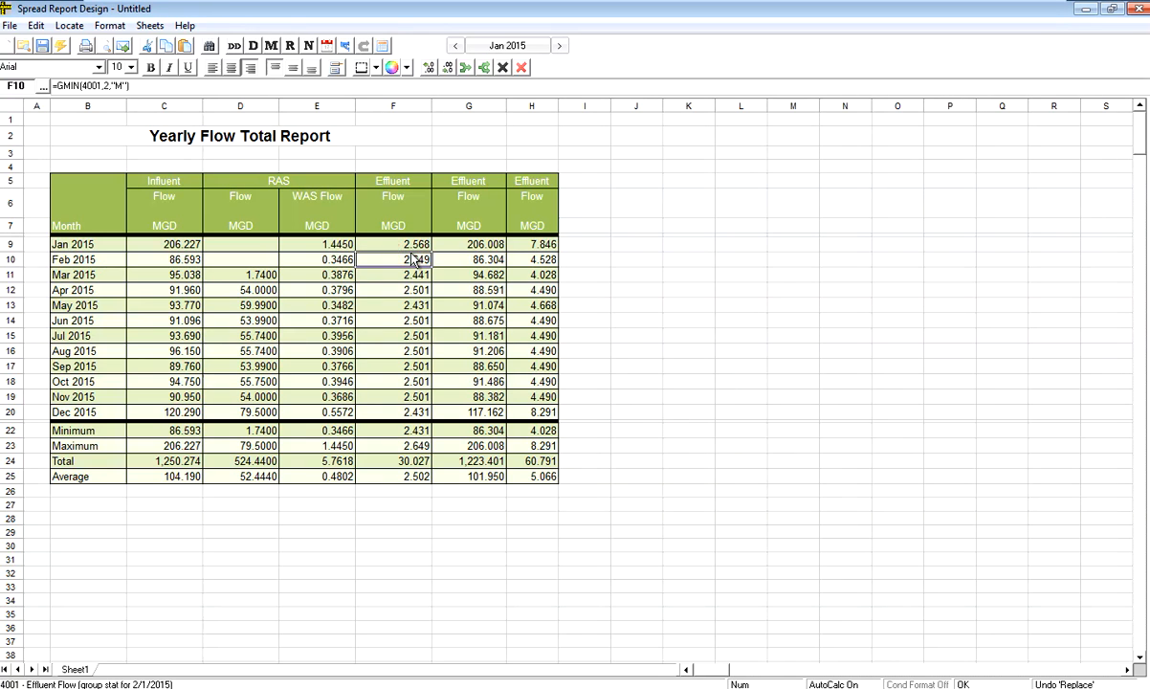
# - Check the total and maximum formulas, then widen the maximum Effluent column H
pyautogui.click(468, 259)
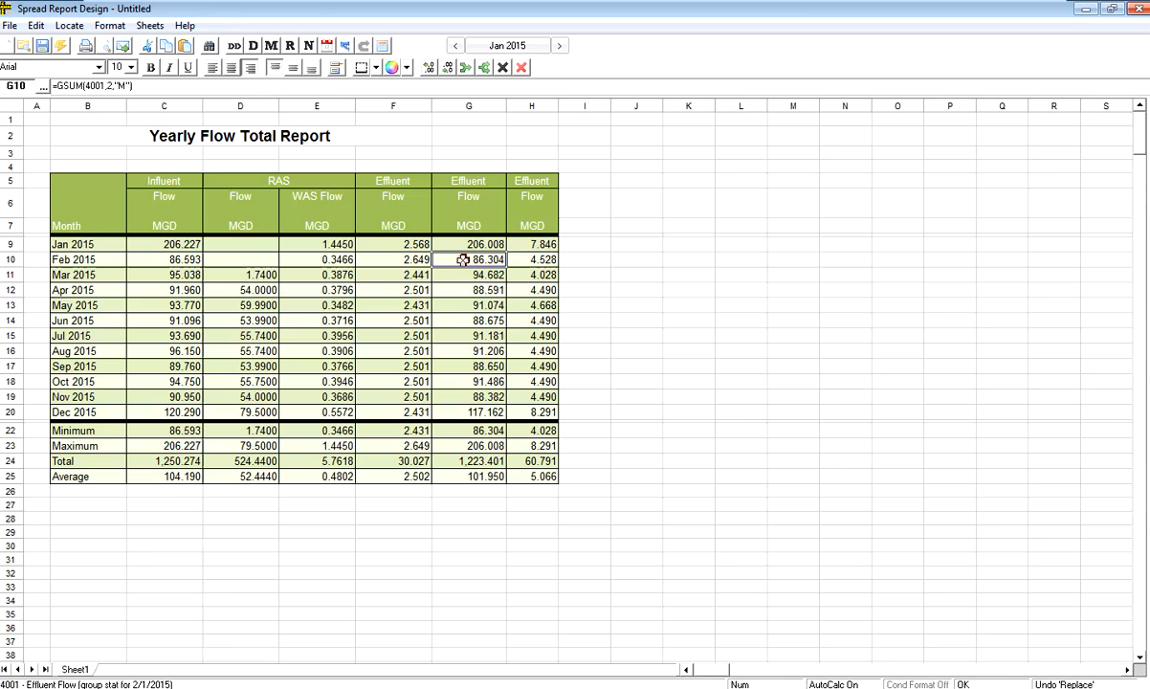
pyautogui.click(532, 259)
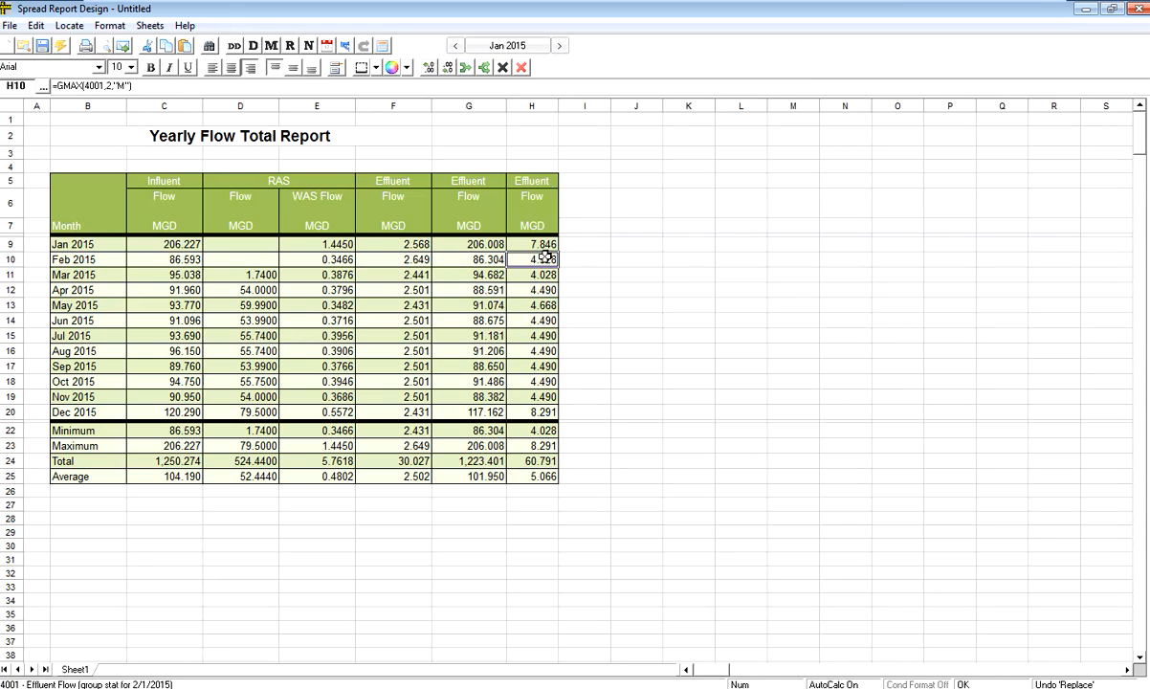
pyautogui.moveTo(560, 105); pyautogui.dragTo(574, 105)
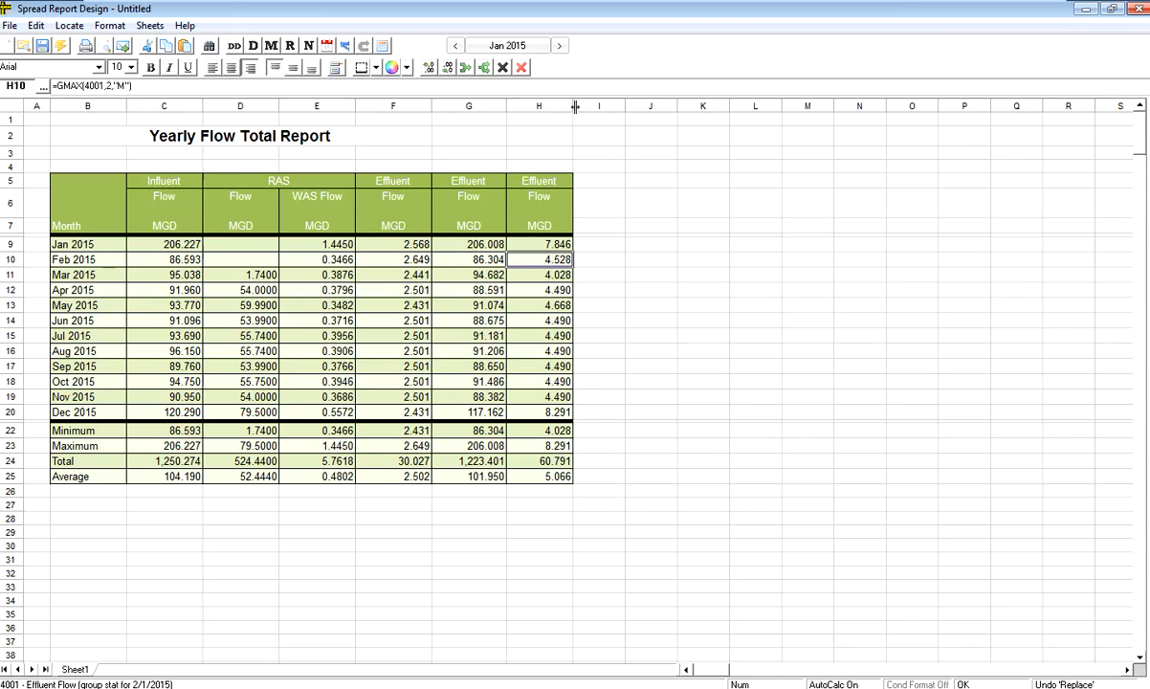
pyautogui.rightClick(538, 259)
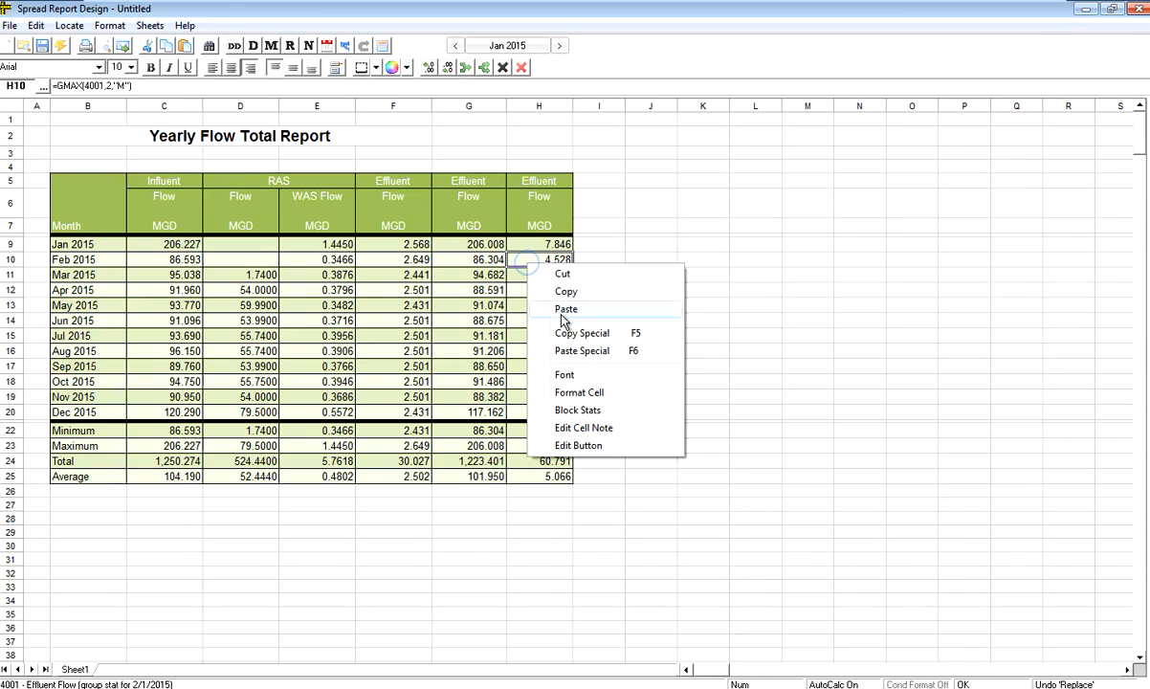
pyautogui.moveTo(587, 291)
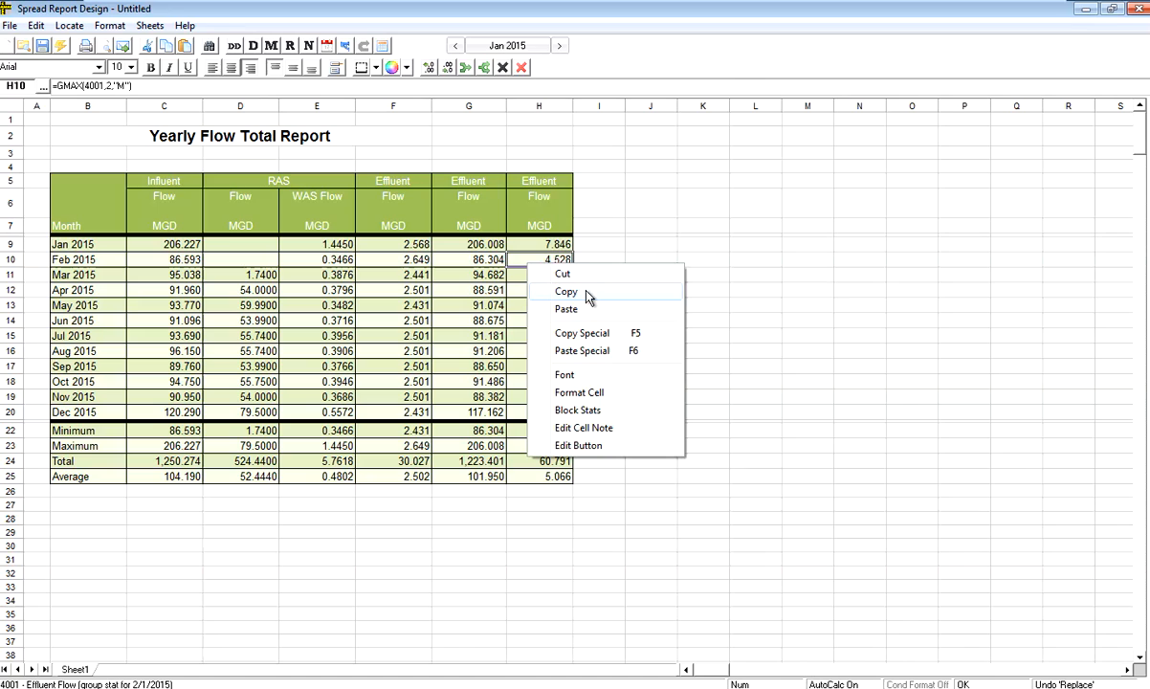